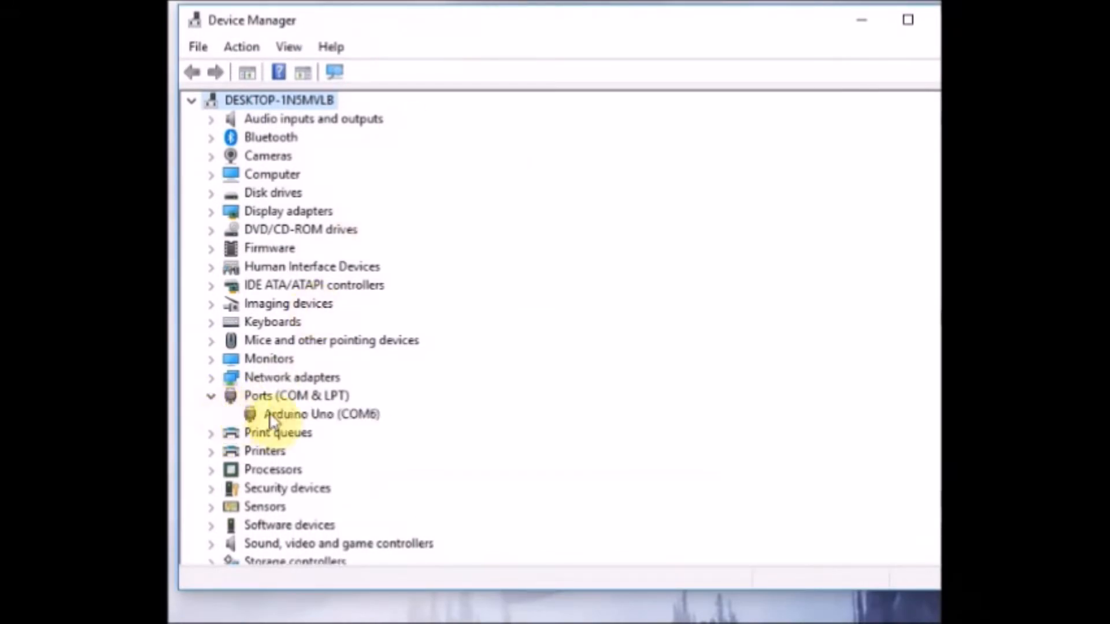
Step: Expand Ports (COM & LPT) to find the Arduino Uno listed on COM6
click(320, 413)
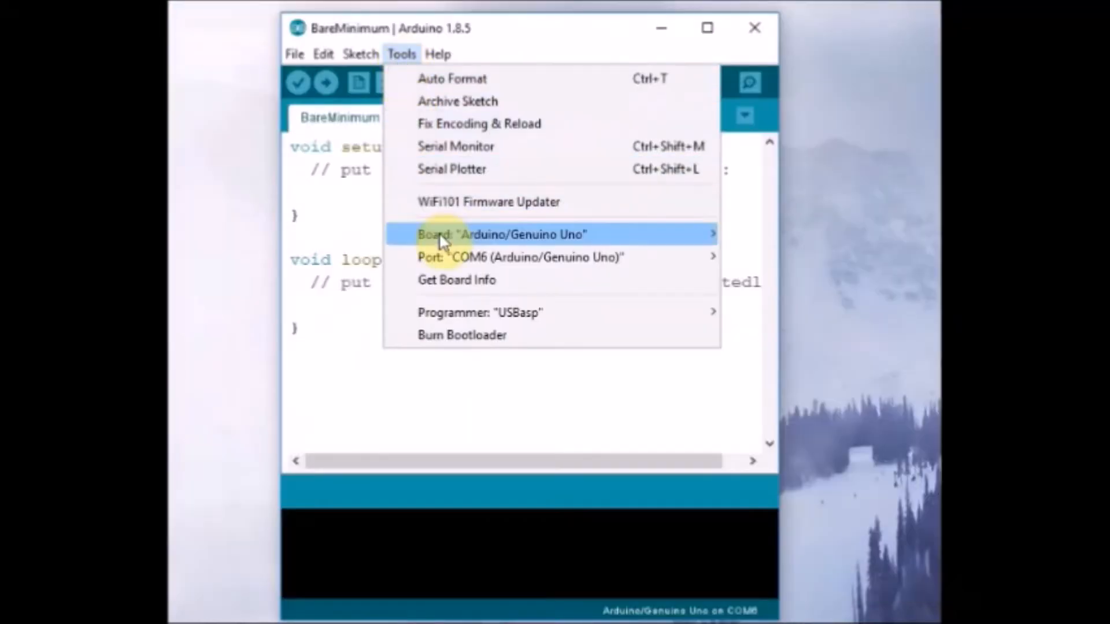
mouse_move(460, 256)
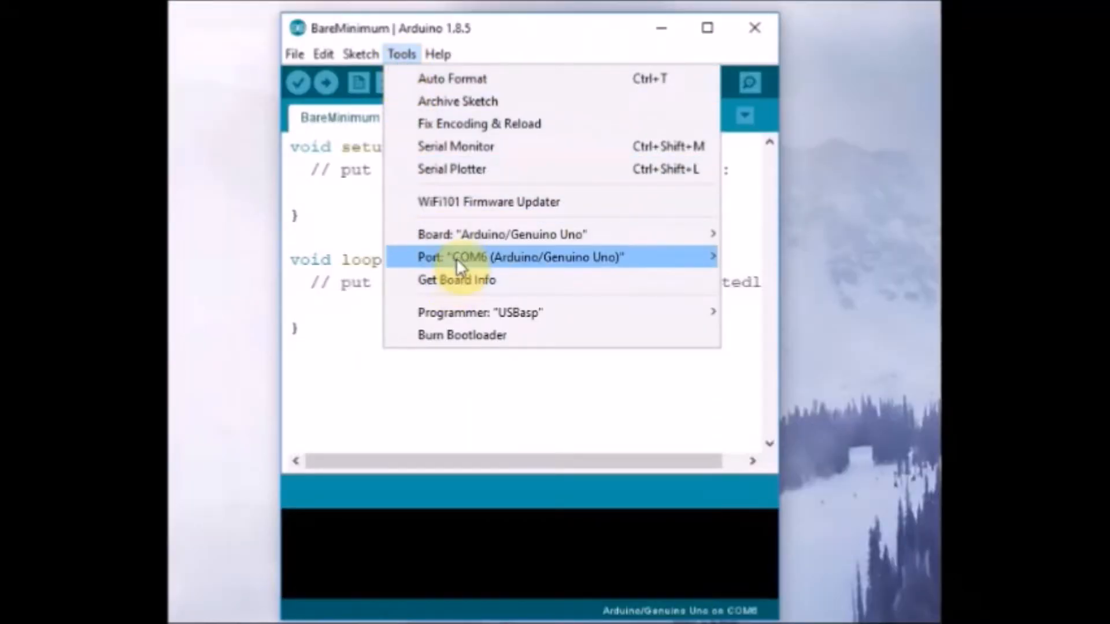
mouse_move(374, 354)
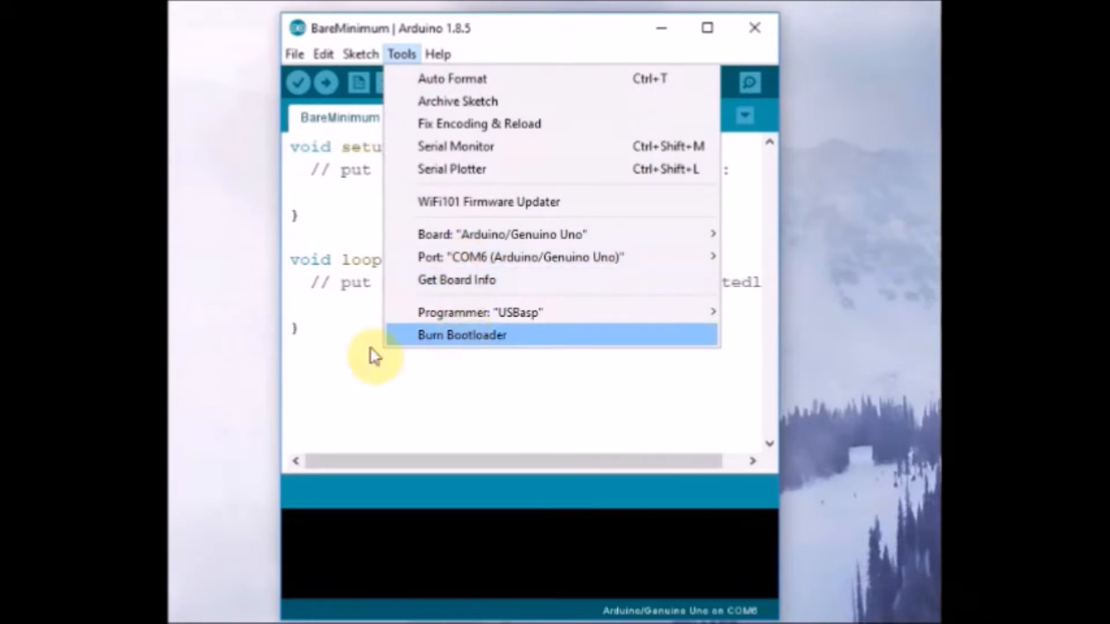
mouse_move(748, 96)
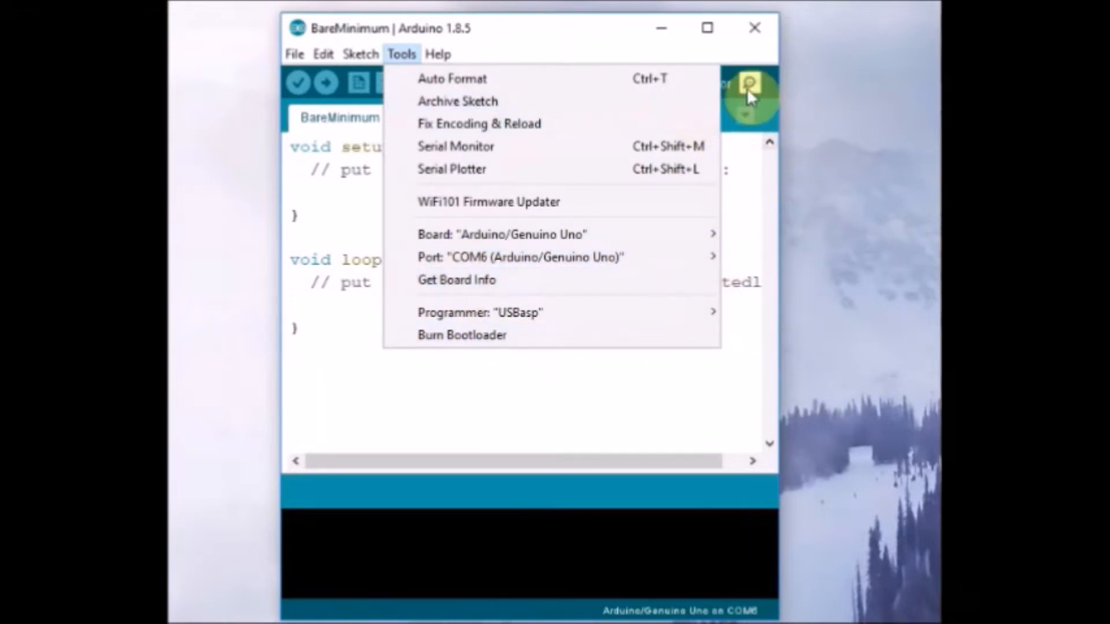
Step: Show the live serial output from the Uno on COM6 with Autoscroll unticked
click(455, 145)
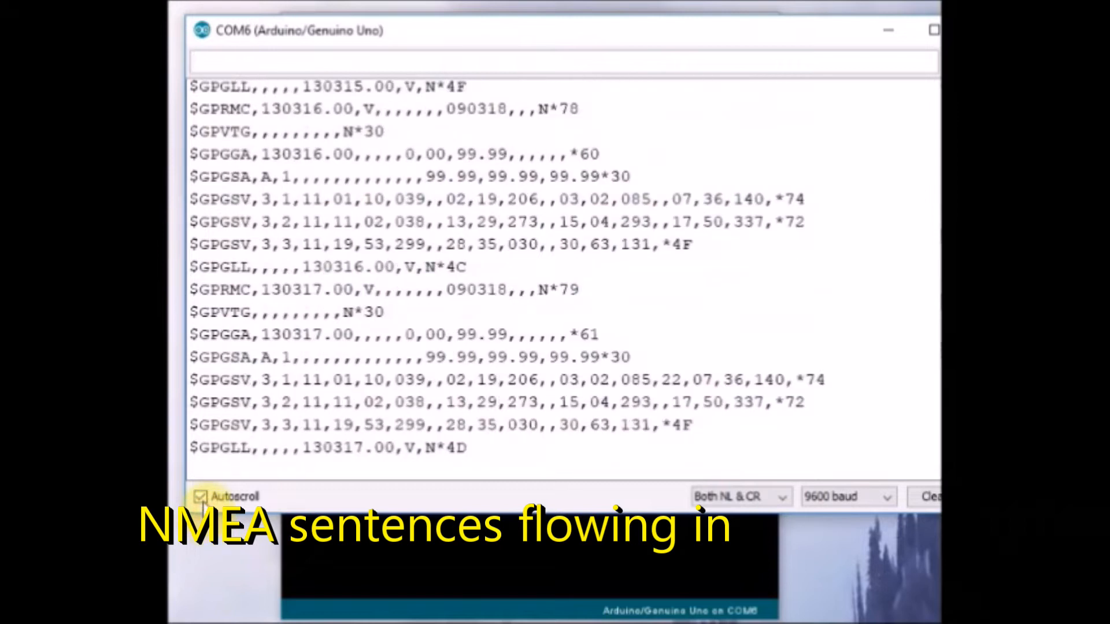
click(200, 496)
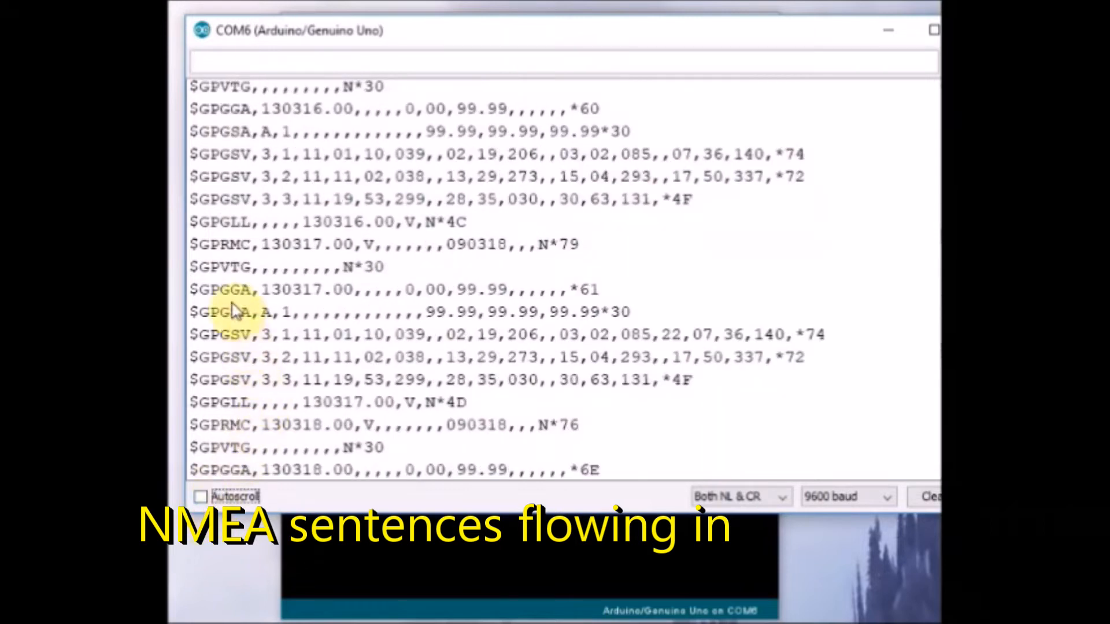
mouse_move(375, 254)
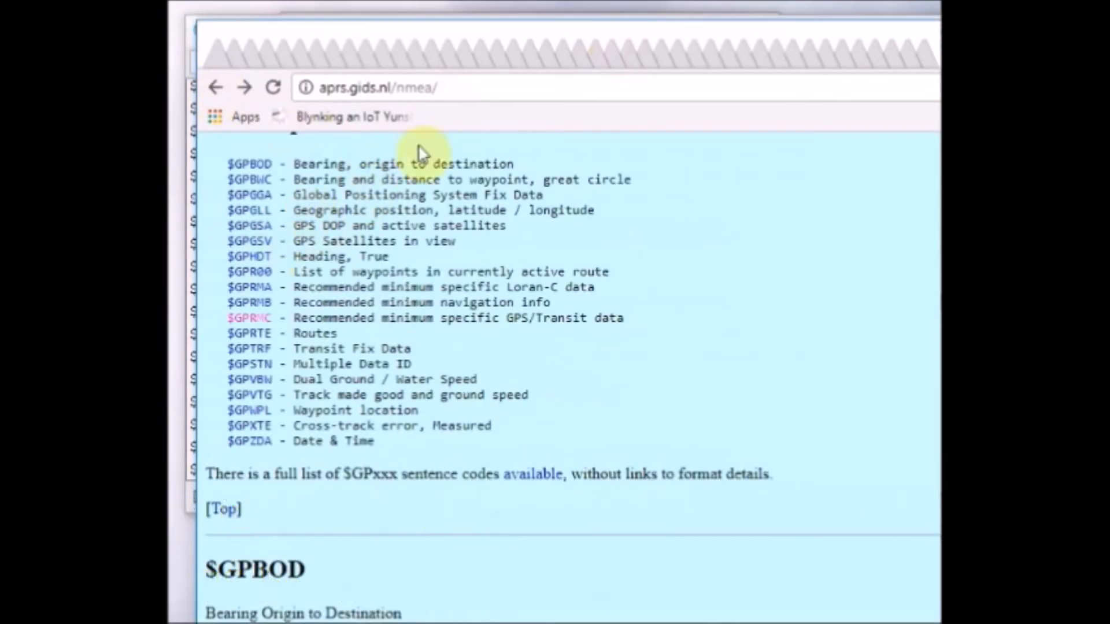
mouse_move(226, 307)
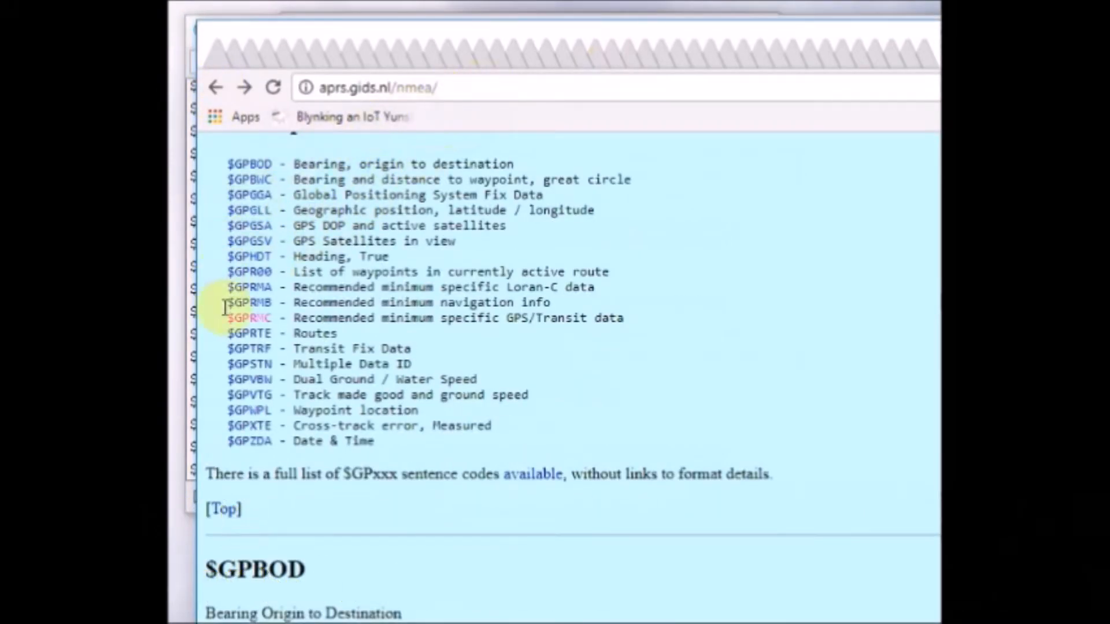
Step: Read the aprs.gids.nl NMEA reference list of $GP sentence codes
click(247, 318)
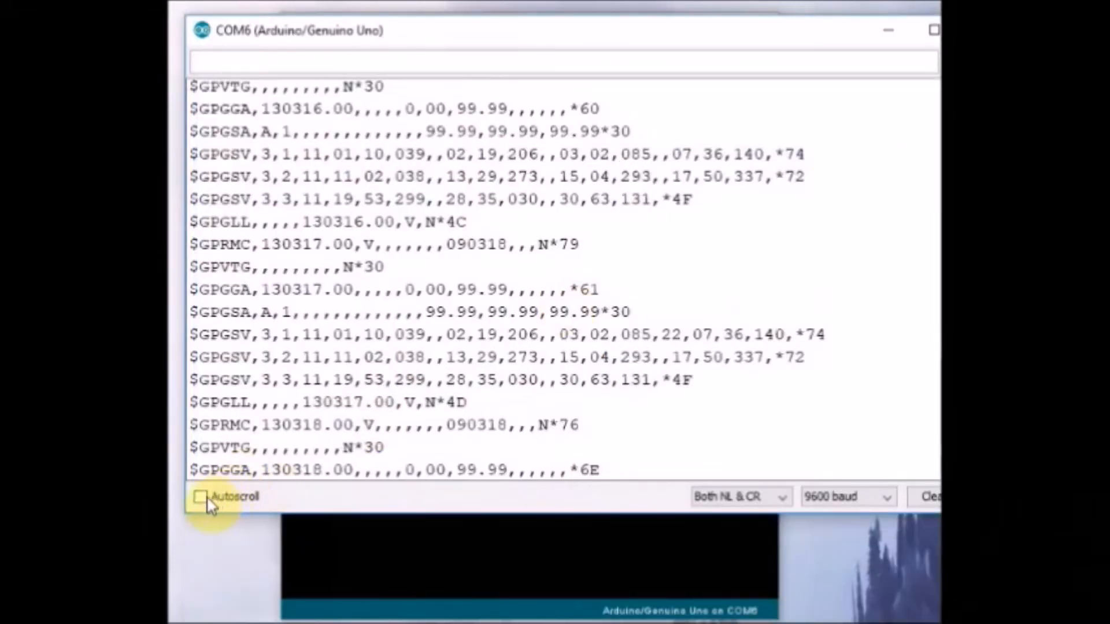
Step: Toggle Autoscroll to follow and freeze output until sentences carry a valid latitude/longitude fix
click(200, 496)
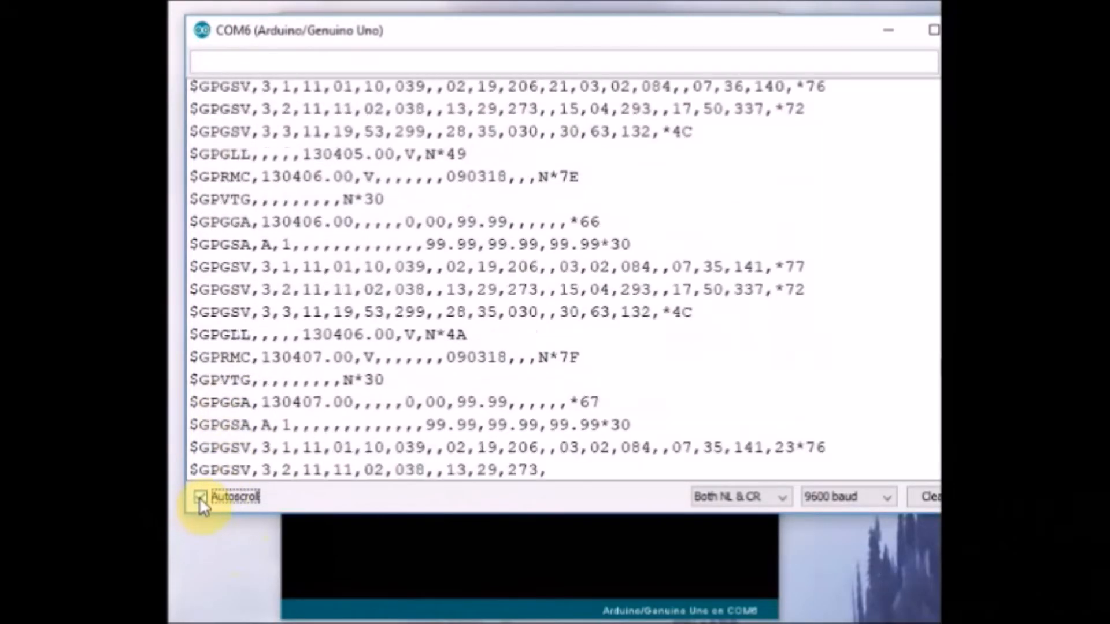
click(200, 496)
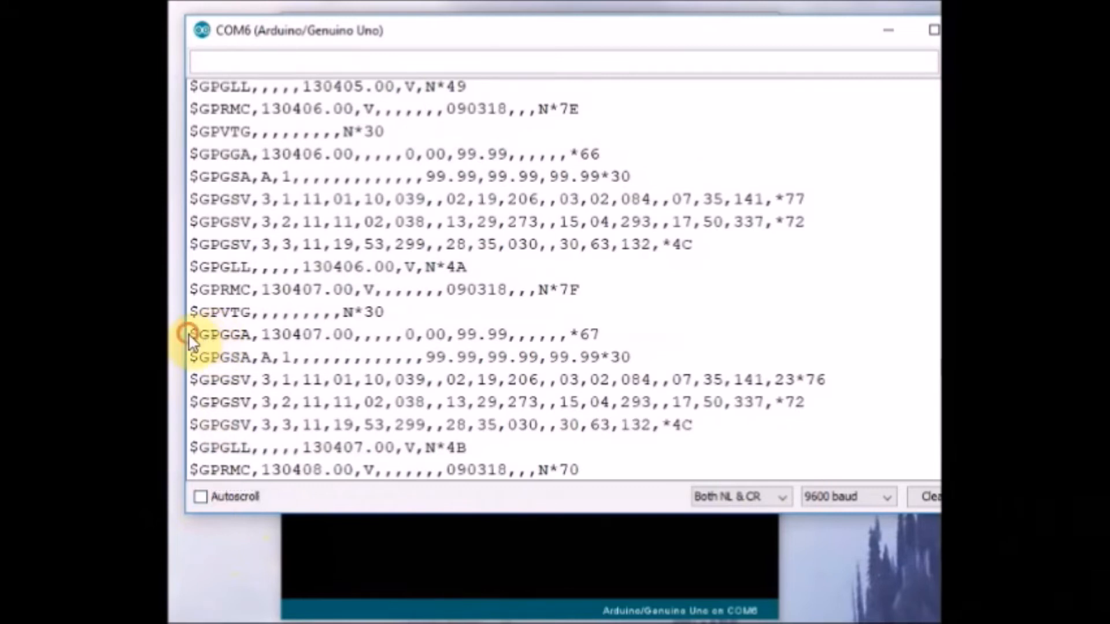
click(206, 358)
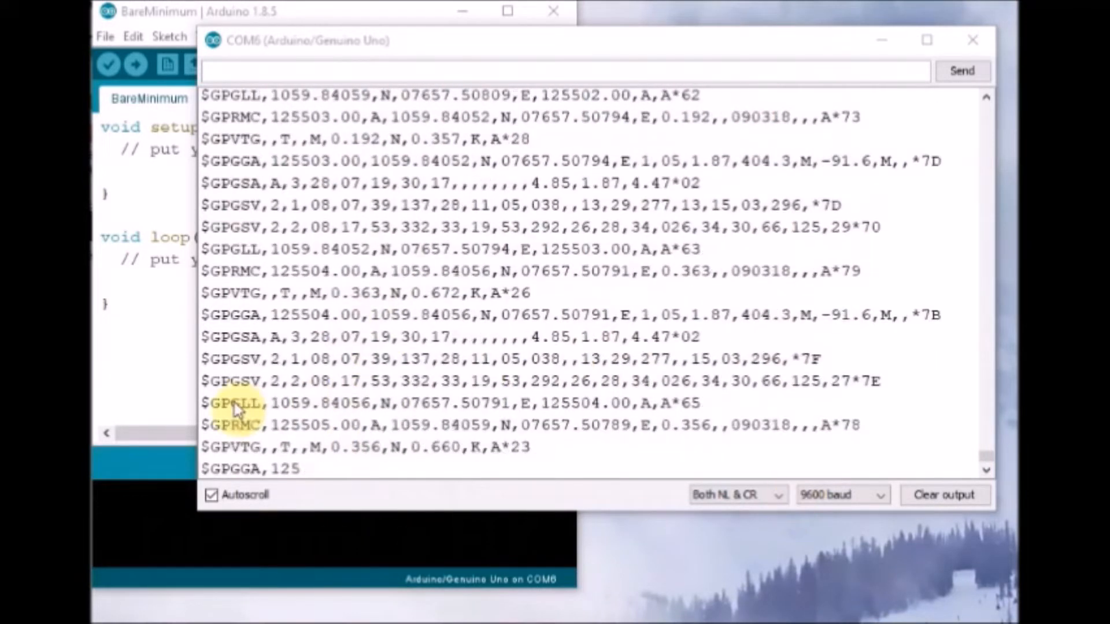
click(211, 495)
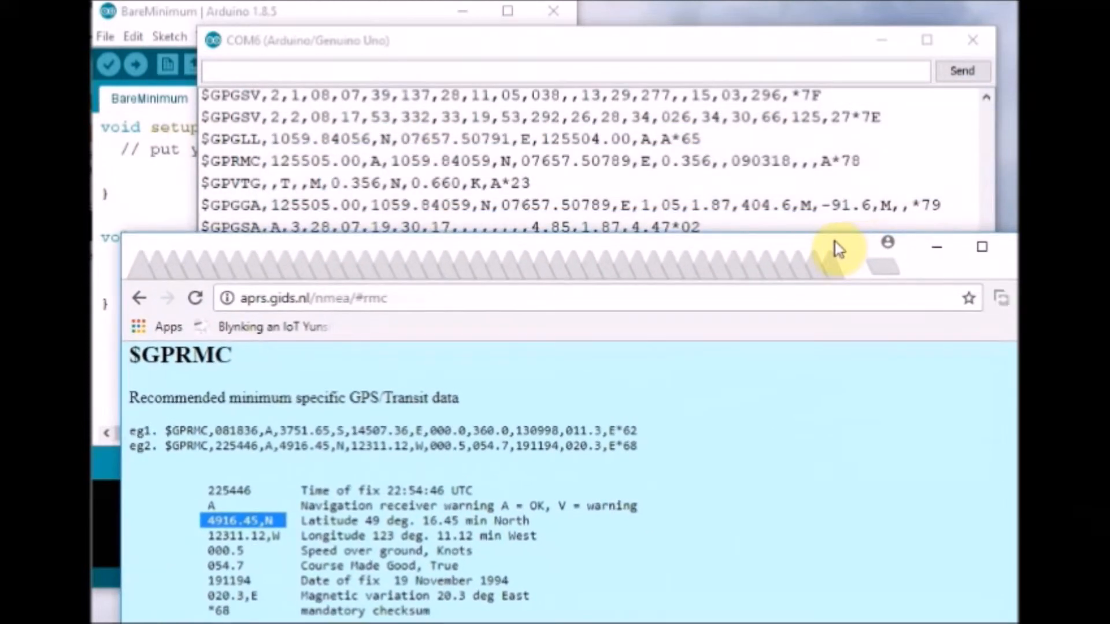
mouse_move(307, 166)
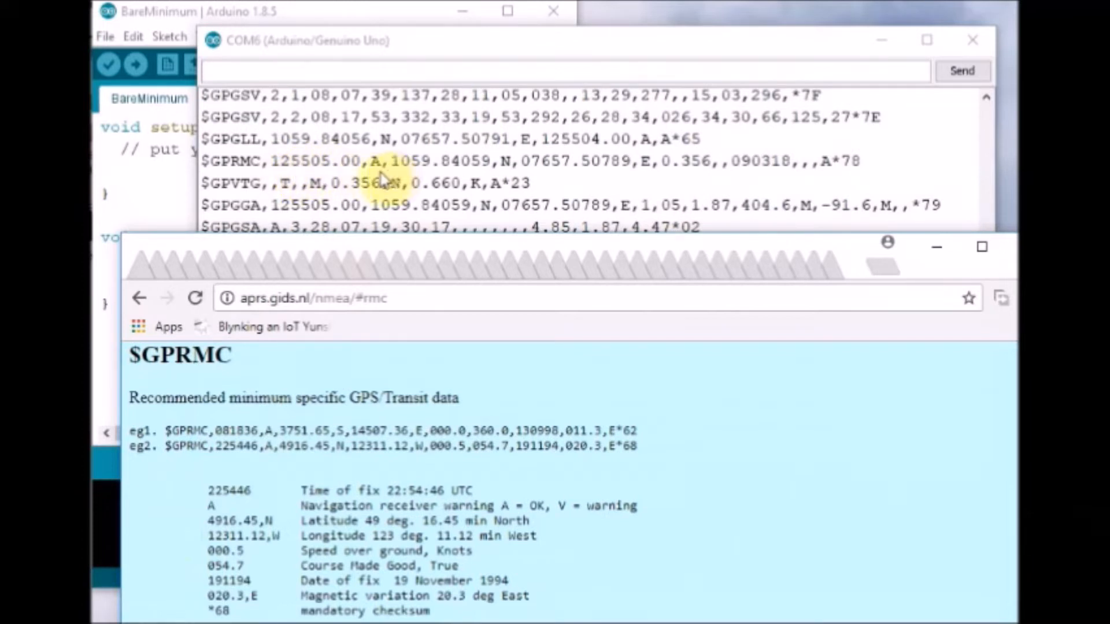
mouse_move(487, 176)
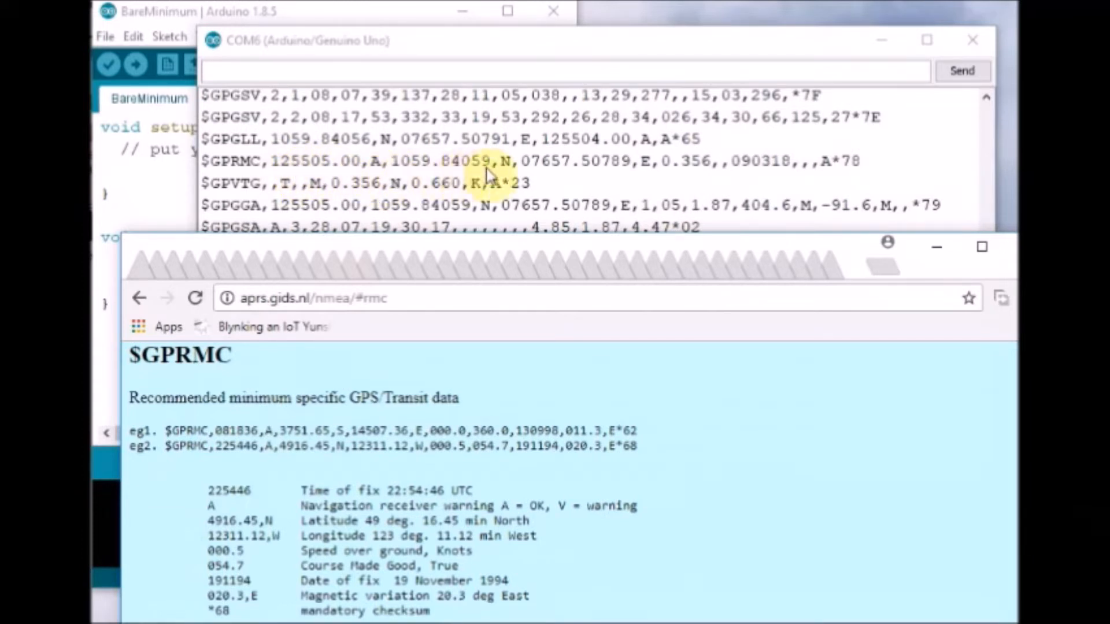
mouse_move(511, 249)
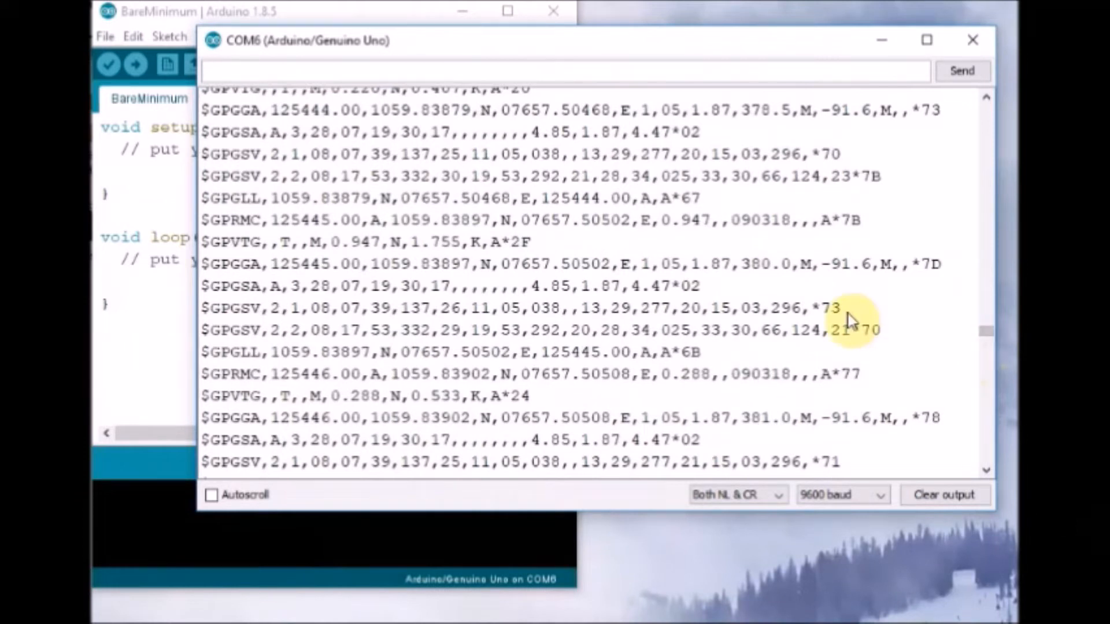
mouse_move(210, 115)
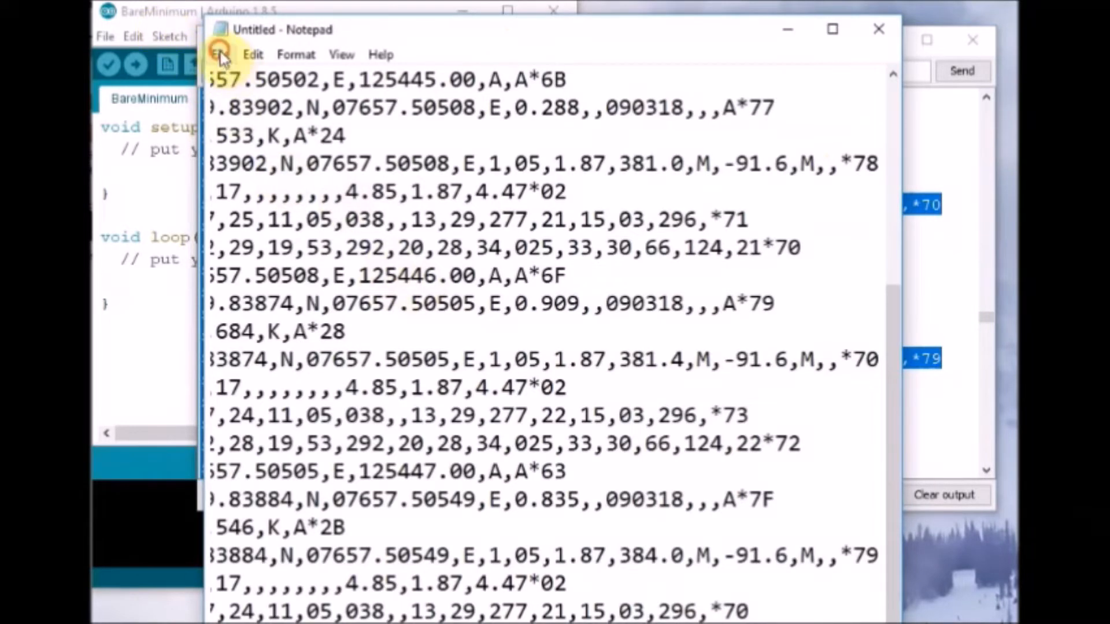
mouse_move(311, 333)
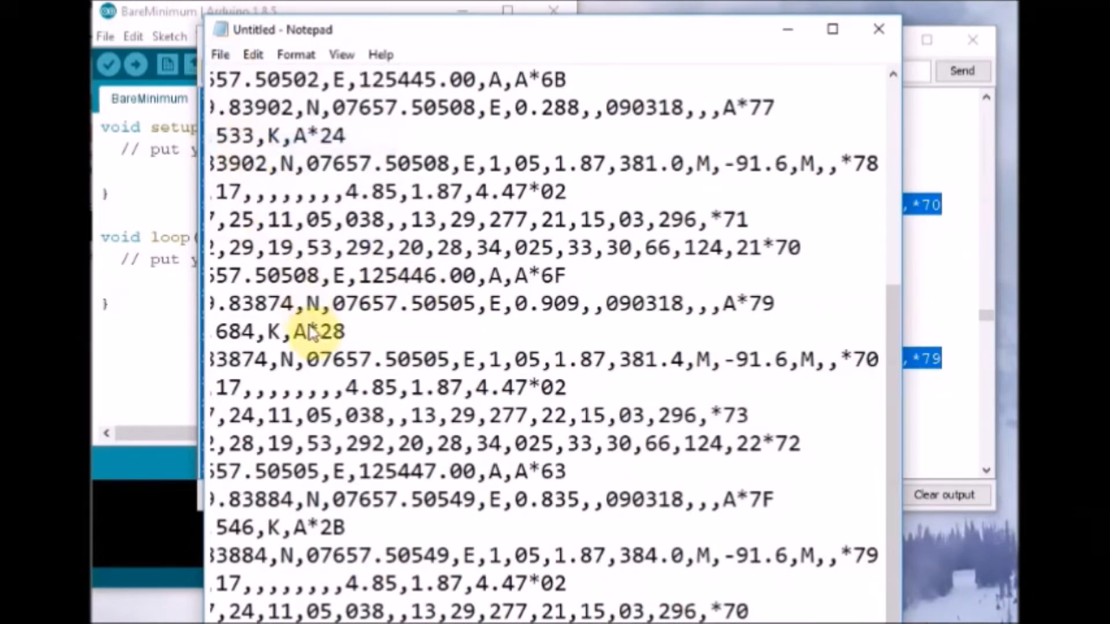
Step: Save the pasted NMEA output as gpsdata.txt on the Desktop
click(220, 55)
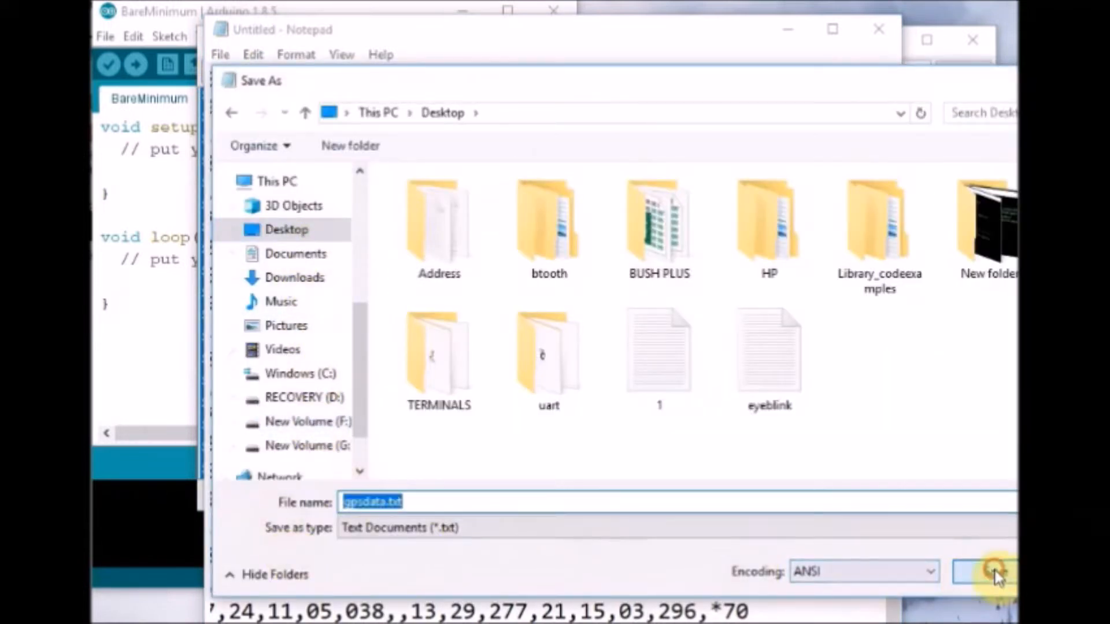
click(984, 571)
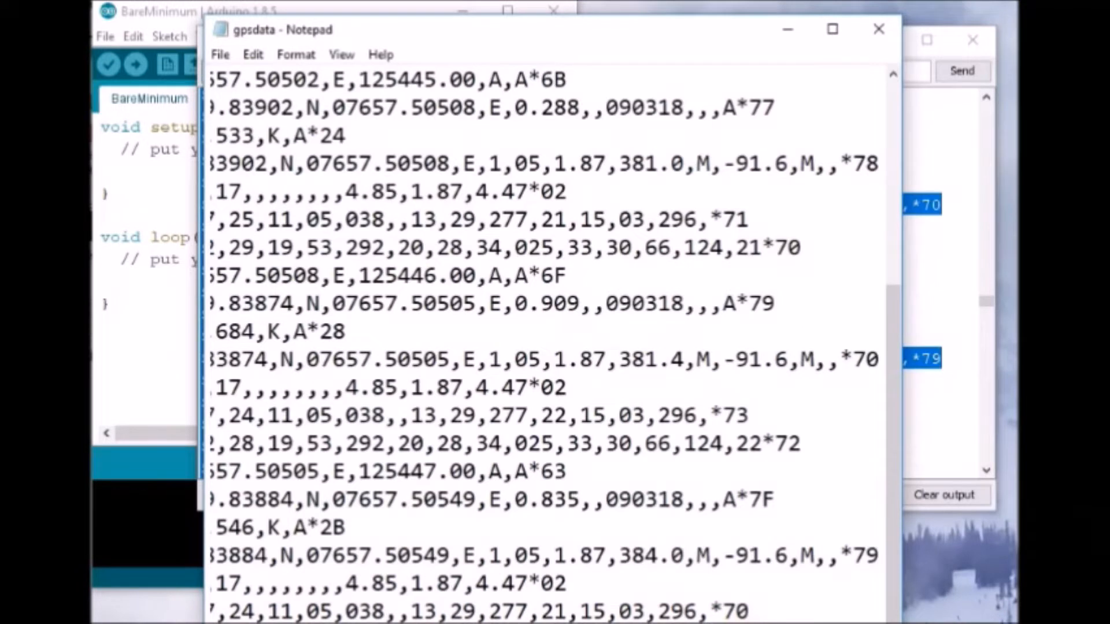
mouse_move(820, 51)
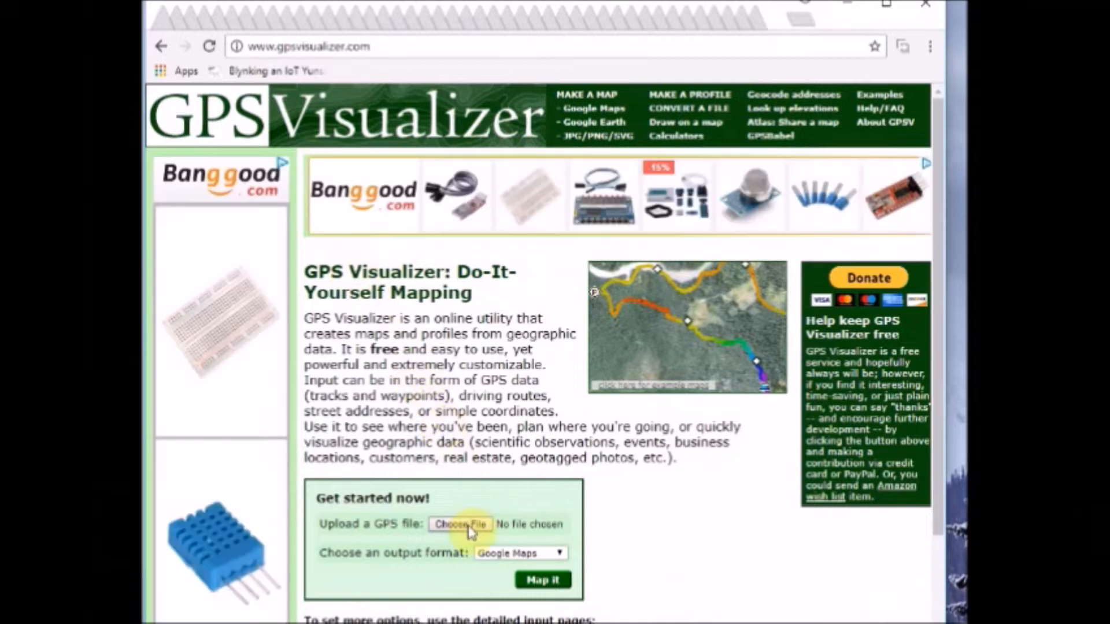
Step: Choose gpsdata.txt as the upload file and Google Maps as the output format
click(458, 523)
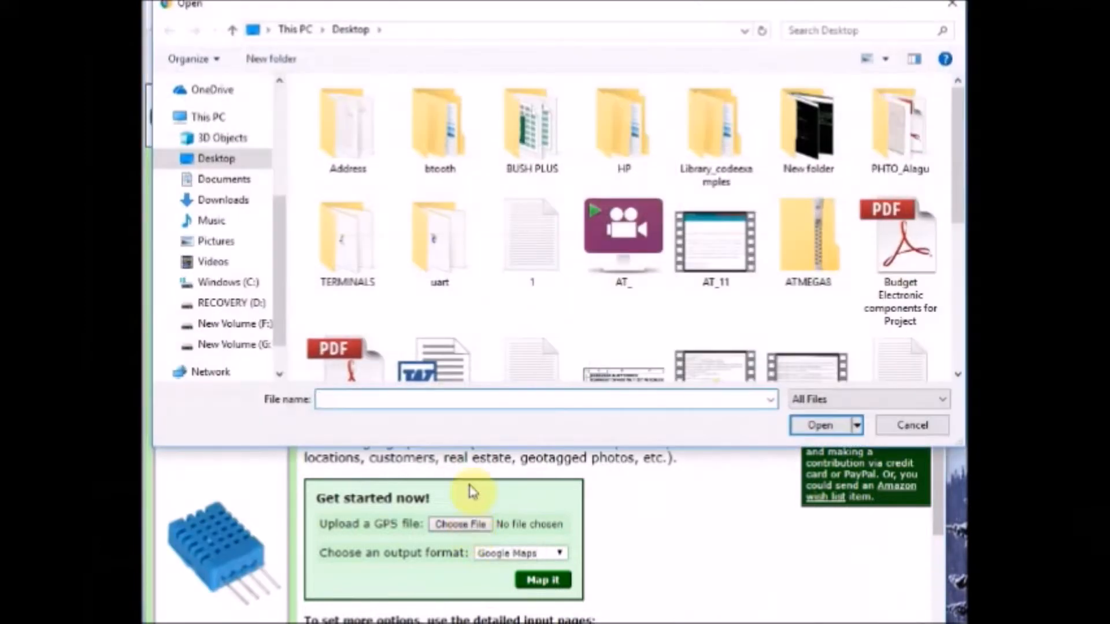
scroll(down, 3)
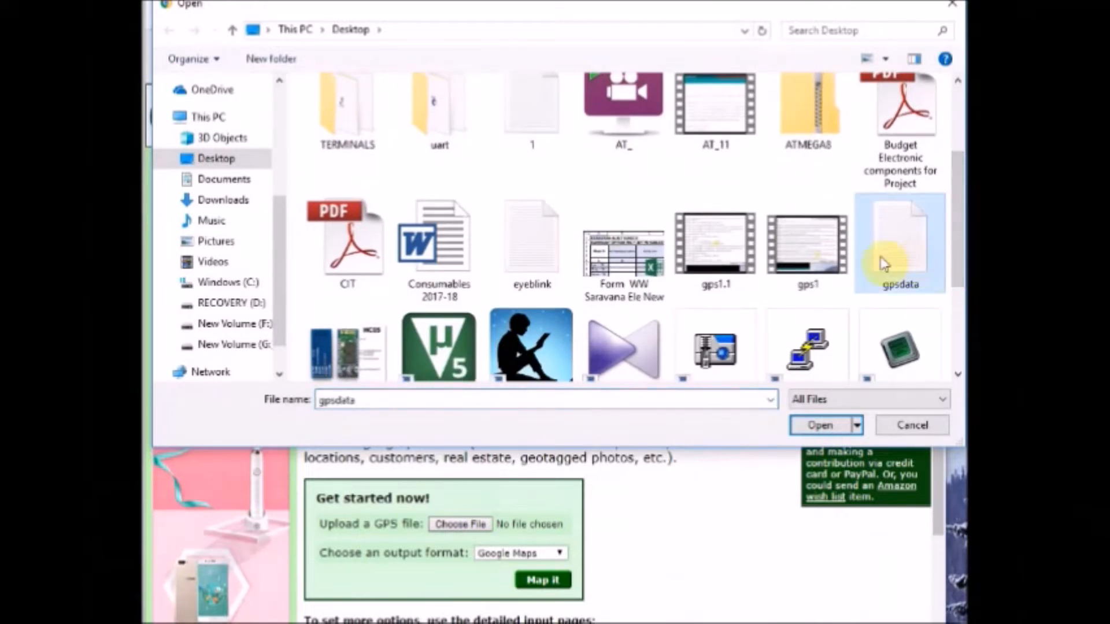
click(820, 424)
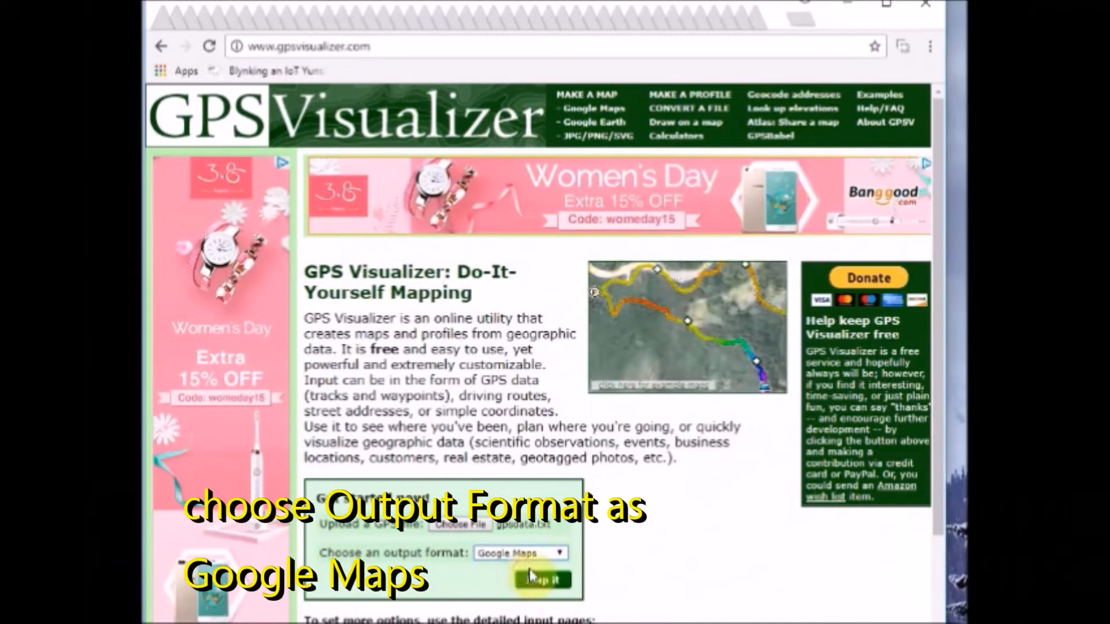
click(543, 579)
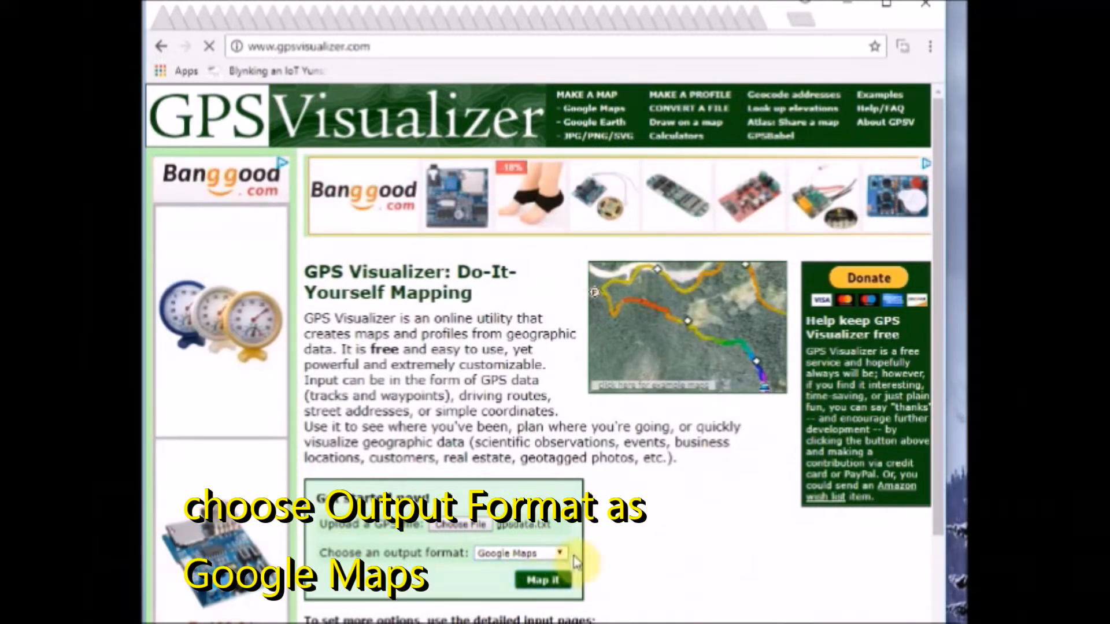
click(543, 579)
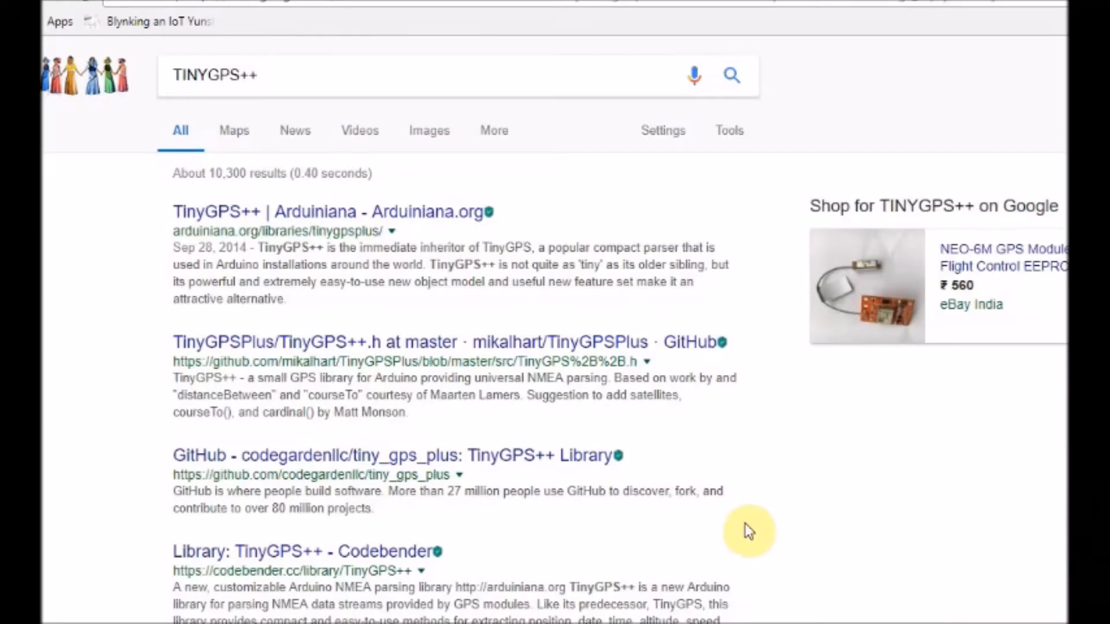
mouse_move(407, 230)
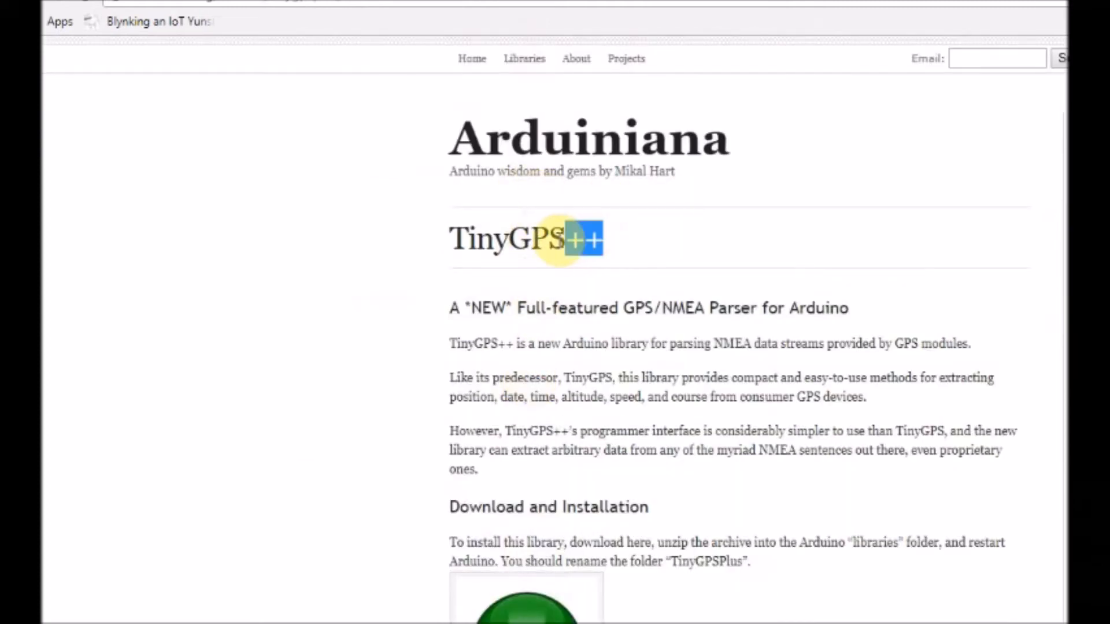
Step: Download the TinyGPSPlus 1.0.2 'Source code (zip)' from the GitHub release
scroll(down, 3)
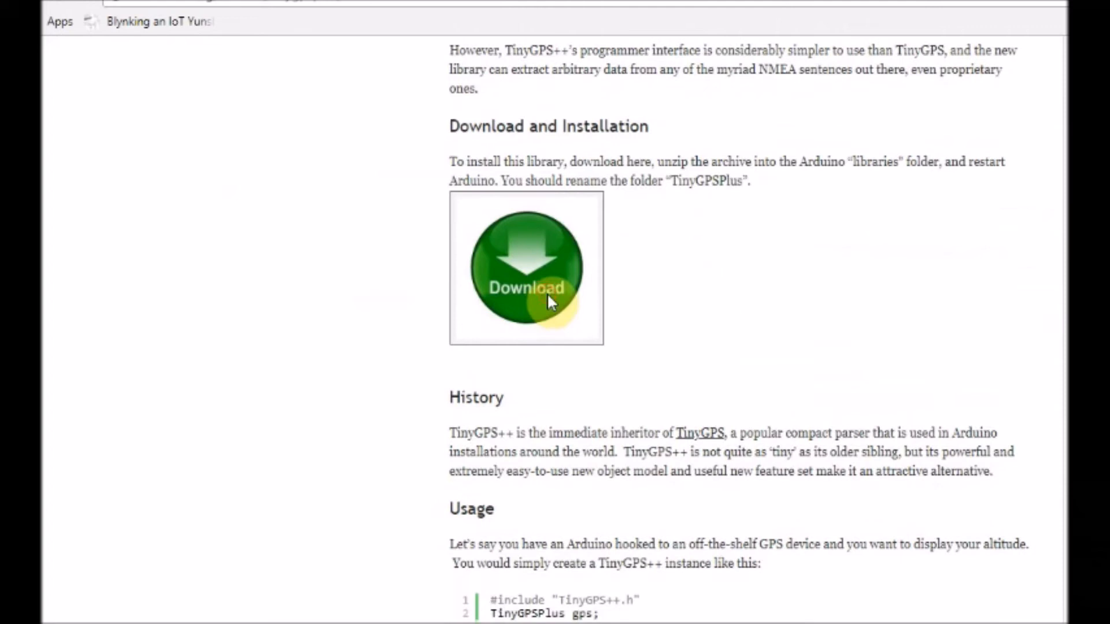
mouse_move(877, 303)
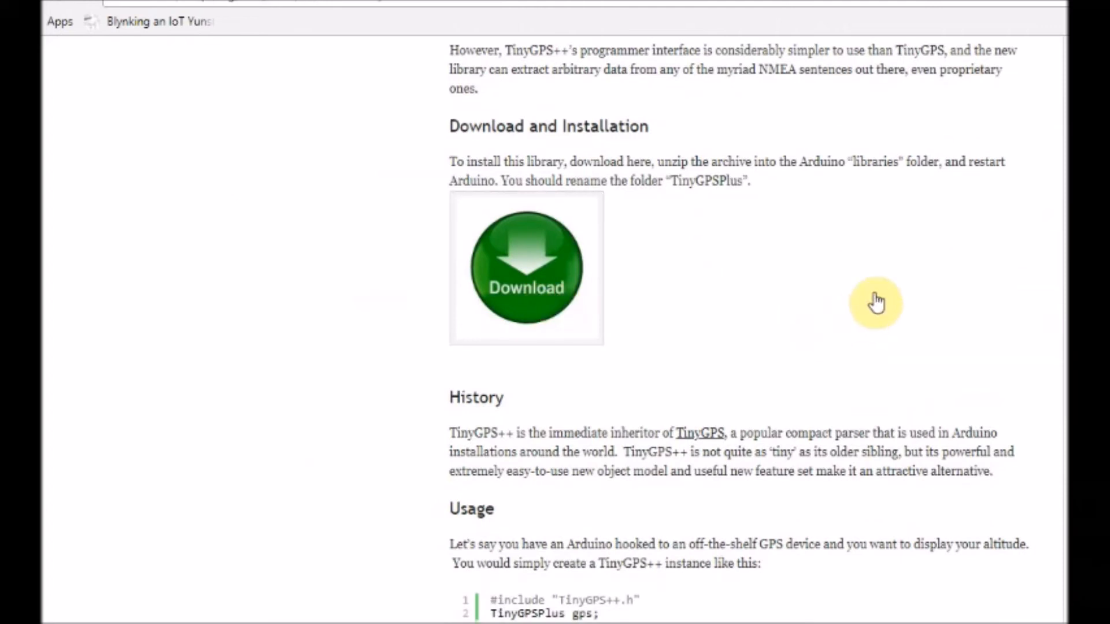
click(525, 268)
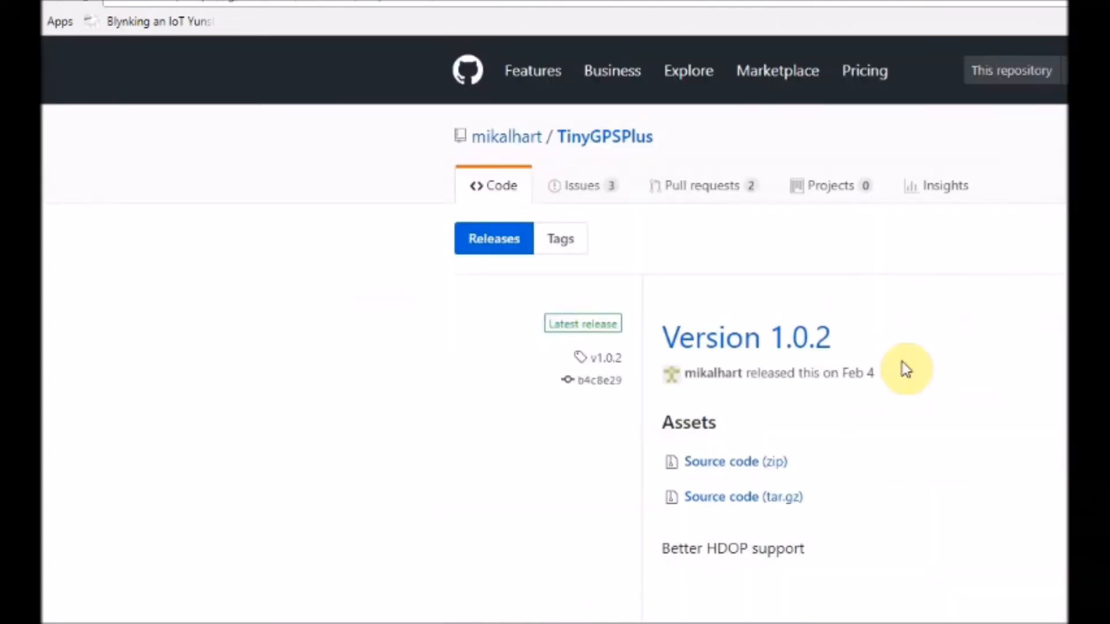
mouse_move(718, 493)
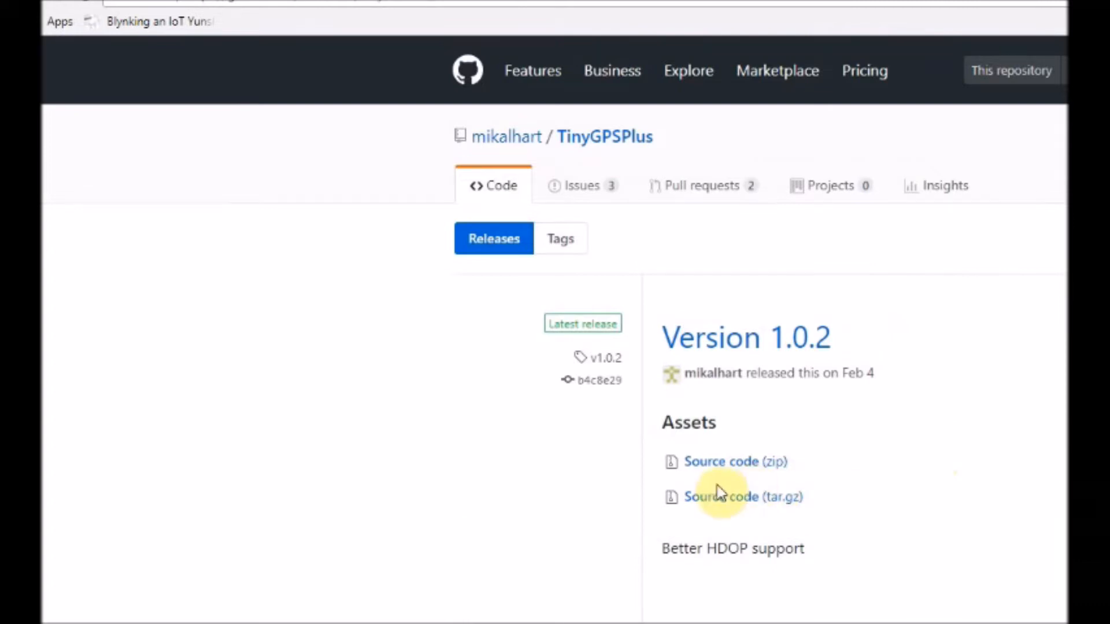
click(721, 461)
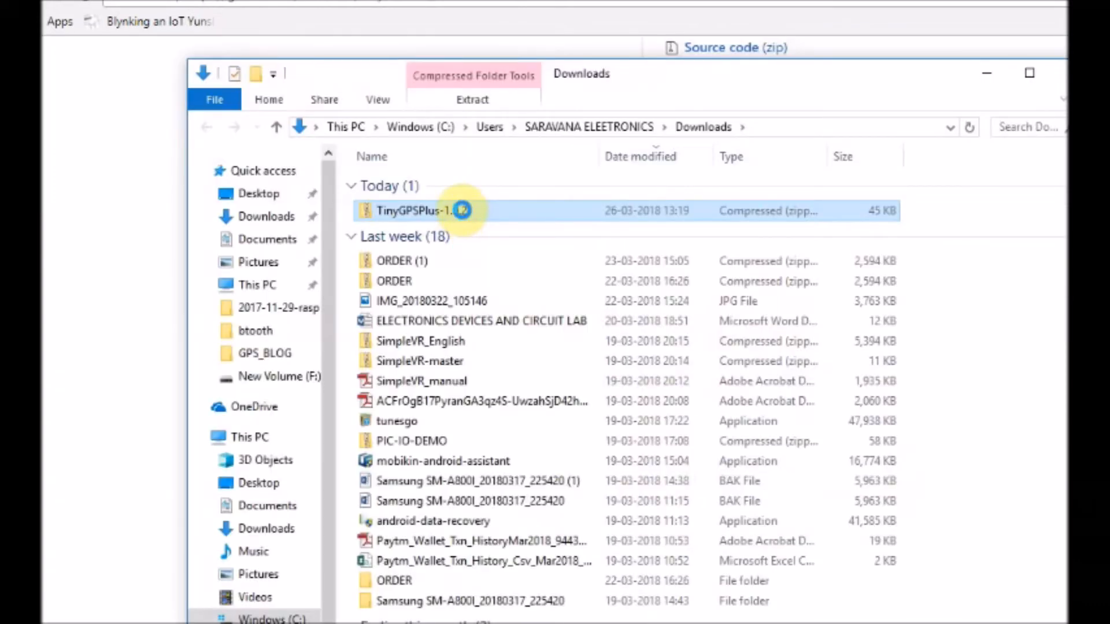
Step: Extract the TinyGPSPlus zip and rename the TinyGPSPlus-1.0.2 folder to TinyGPSPlus
right_click(417, 210)
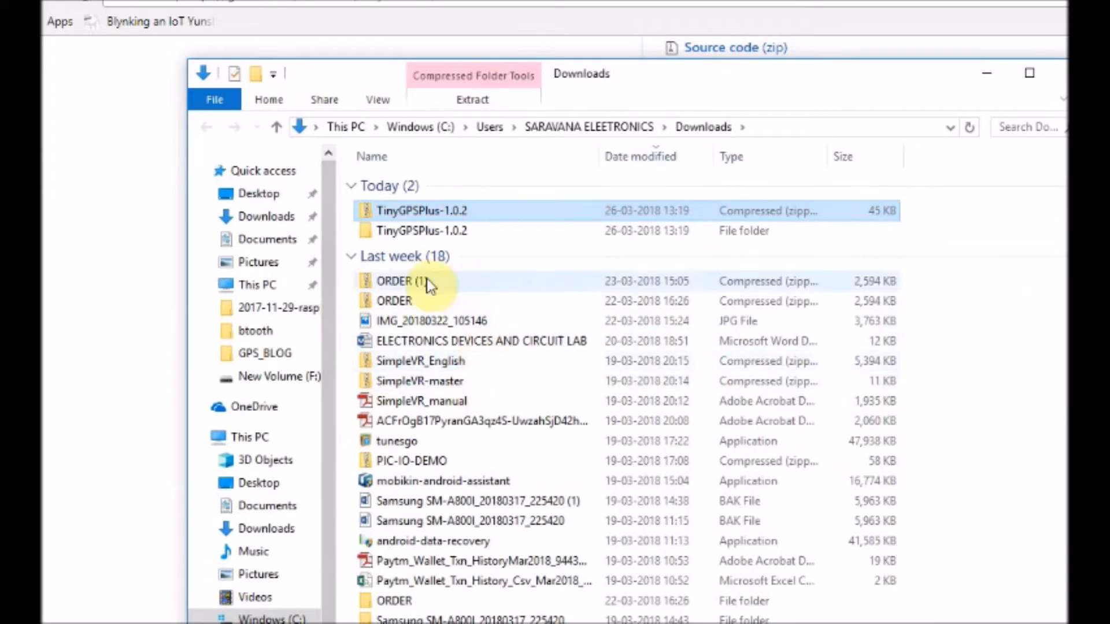
right_click(421, 230)
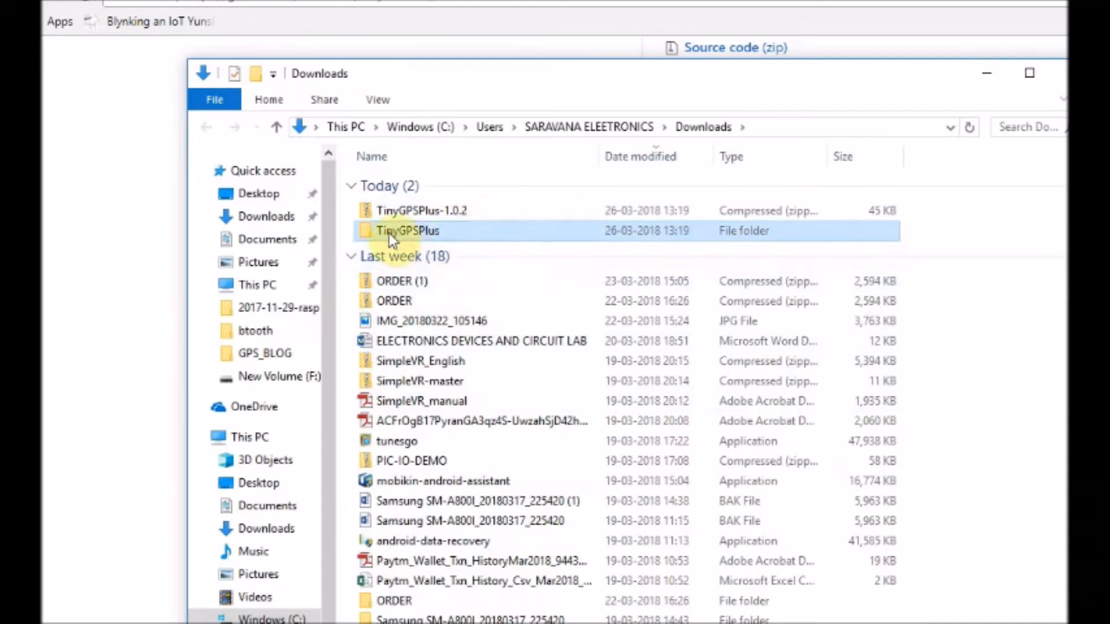
double_click(408, 232)
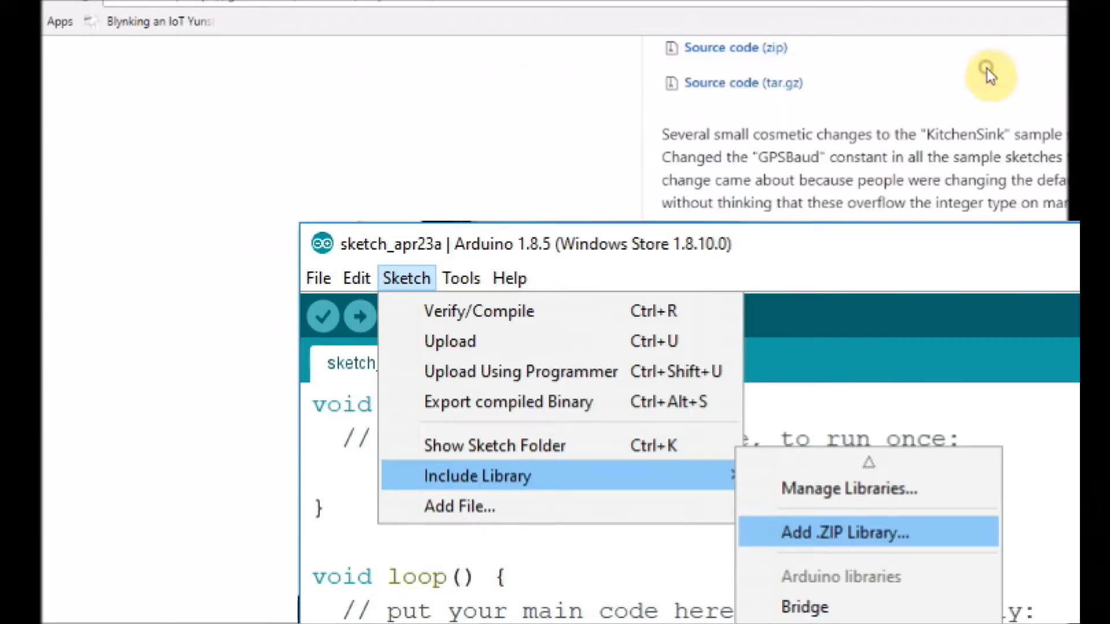
Step: Paste the TinyGPSPlus folder into C:\Program Files (x86)\Arduino\libraries with administrator permission
click(841, 532)
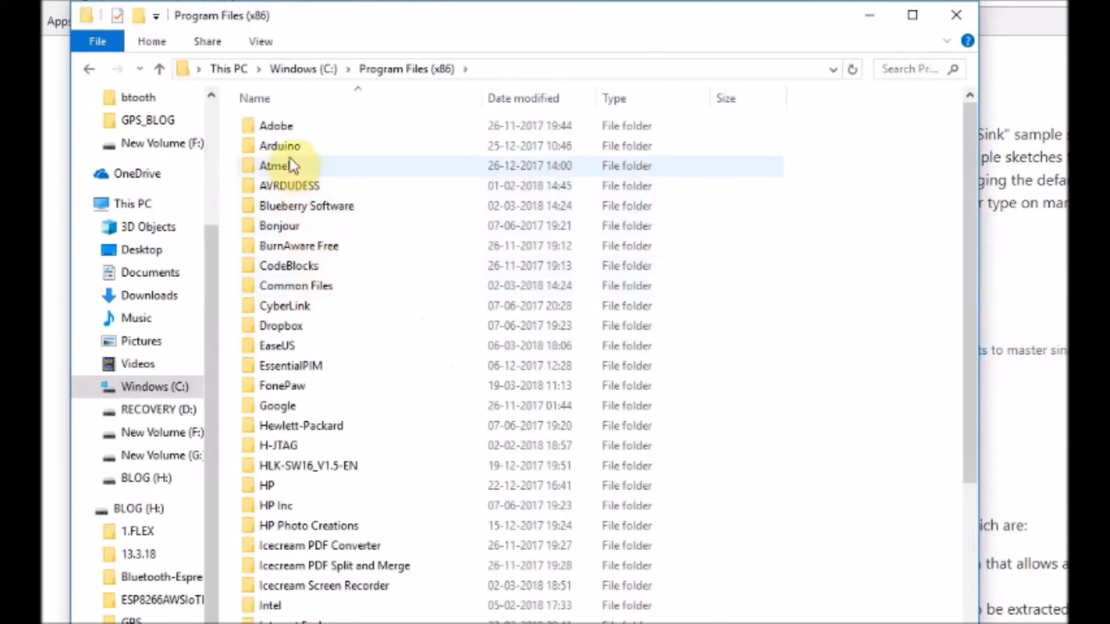
double_click(279, 146)
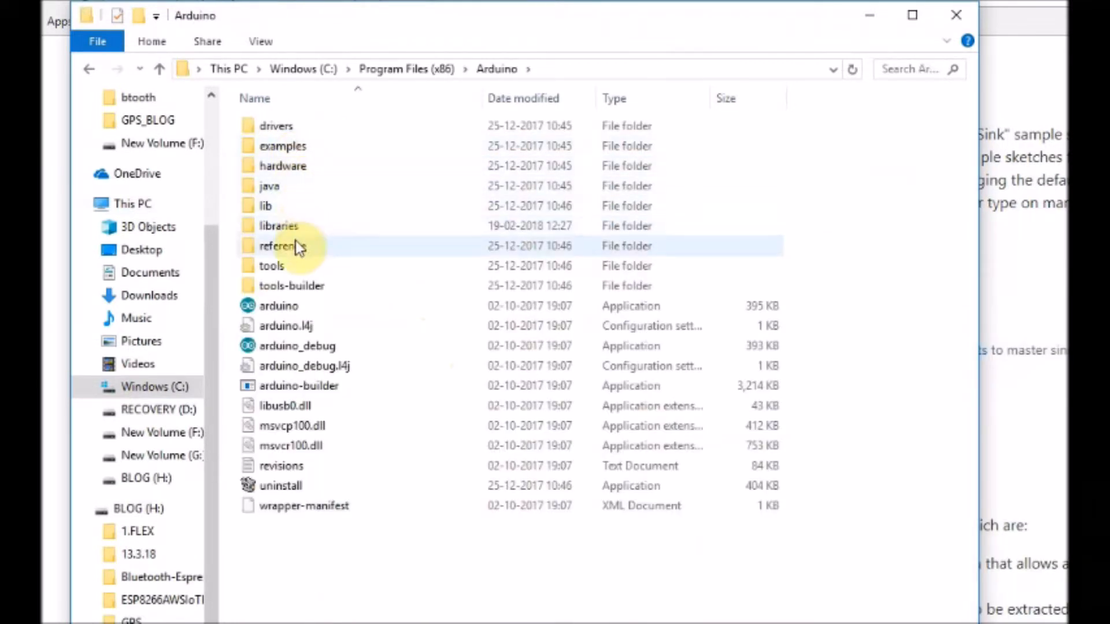
double_click(279, 225)
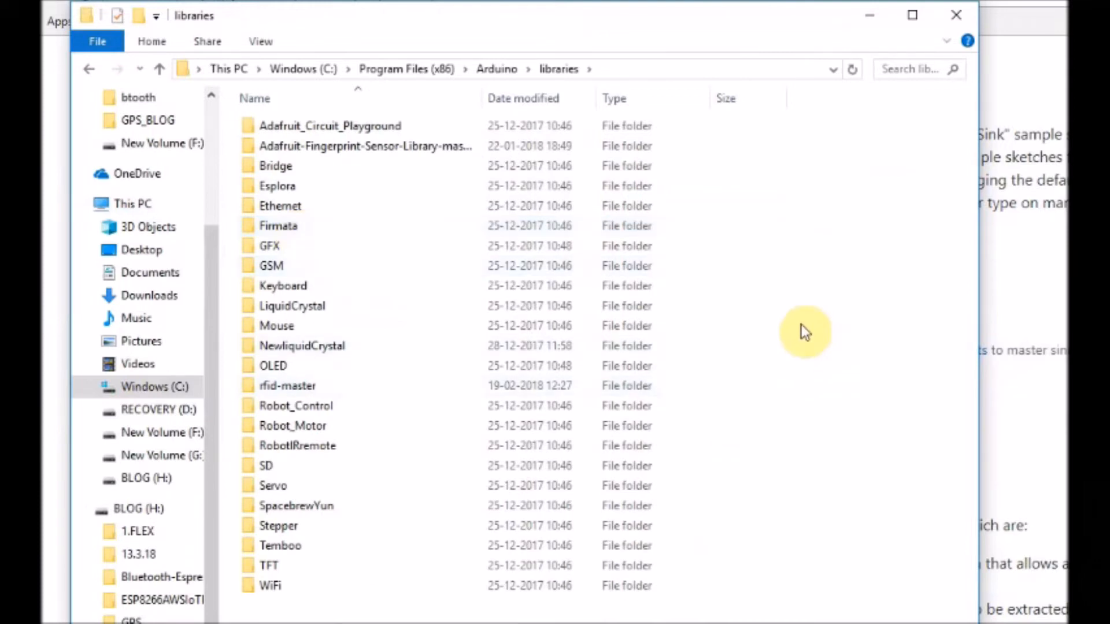
right_click(804, 332)
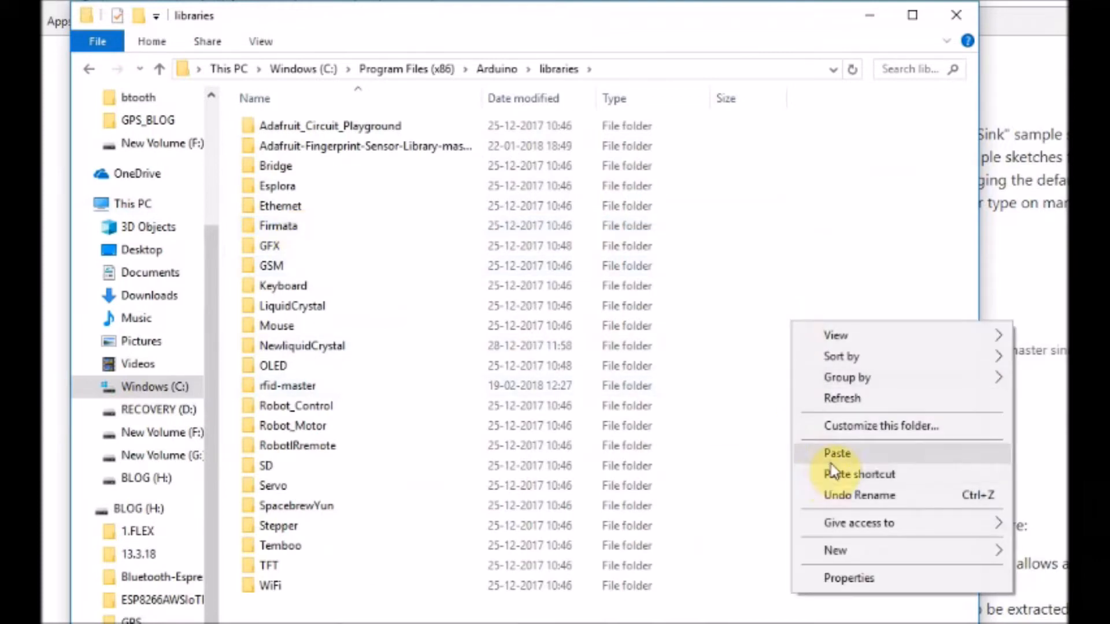
click(837, 454)
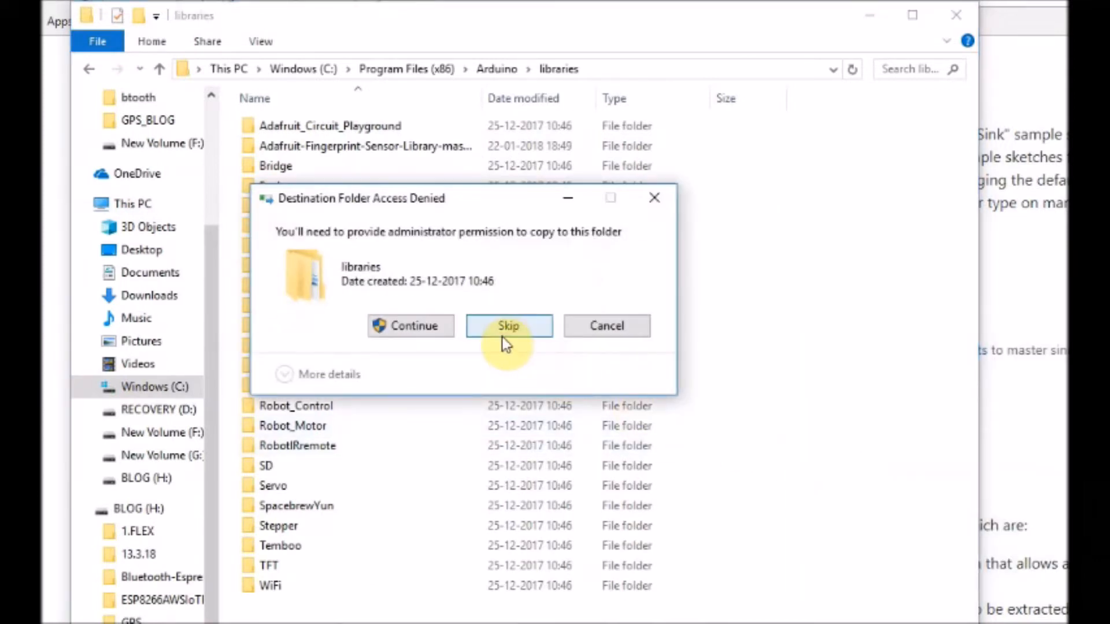
click(411, 326)
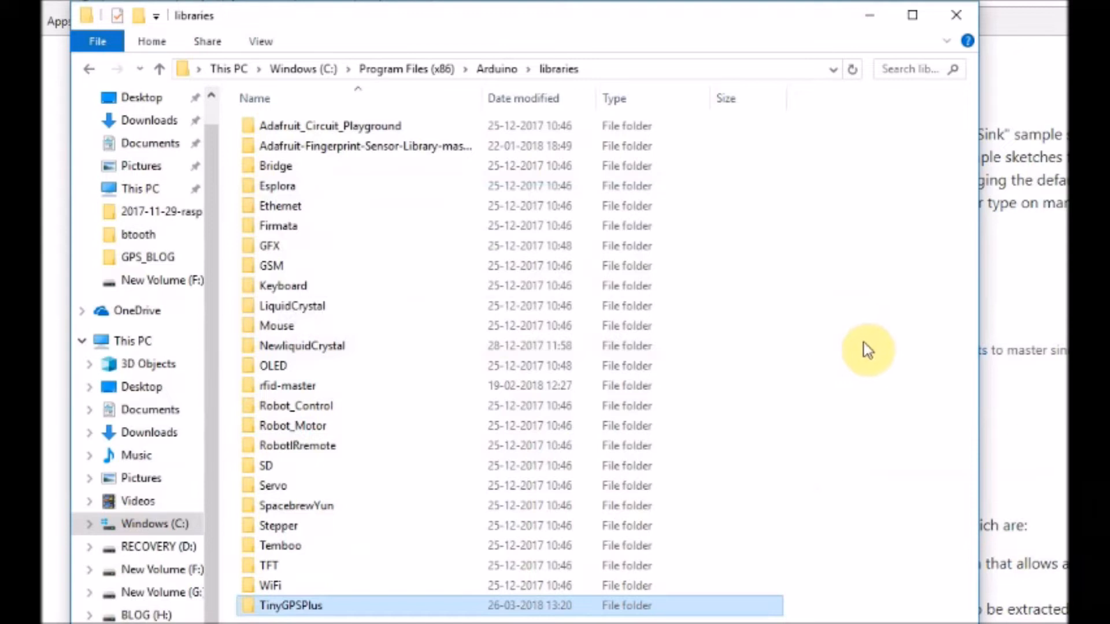
mouse_move(319, 609)
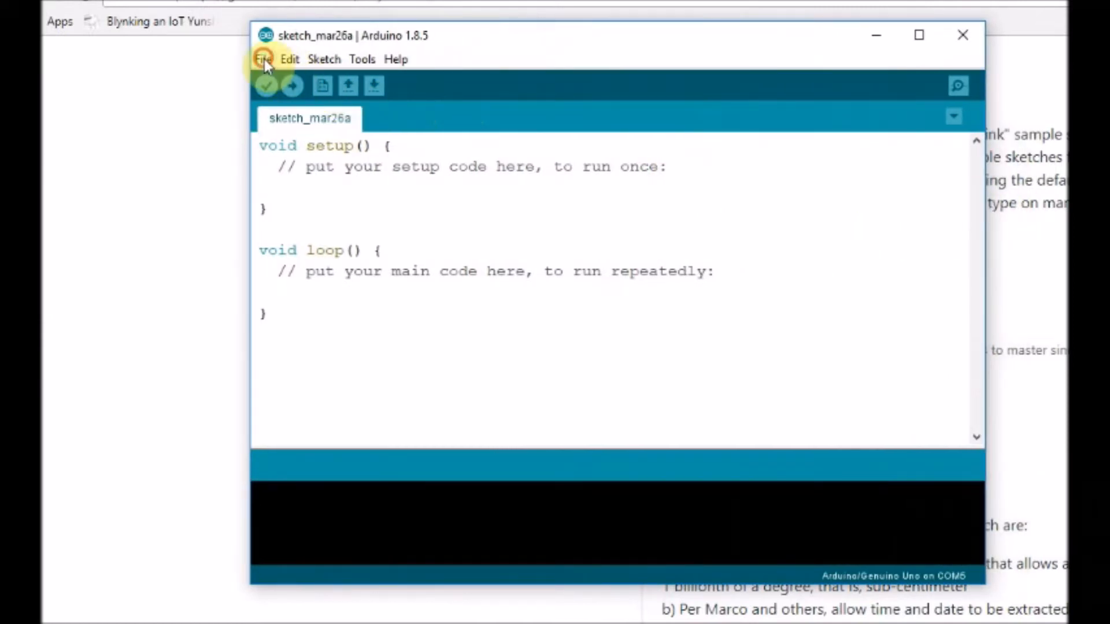
Step: Load the TinyGPS++ FullExample sketch from the examples menu
click(262, 59)
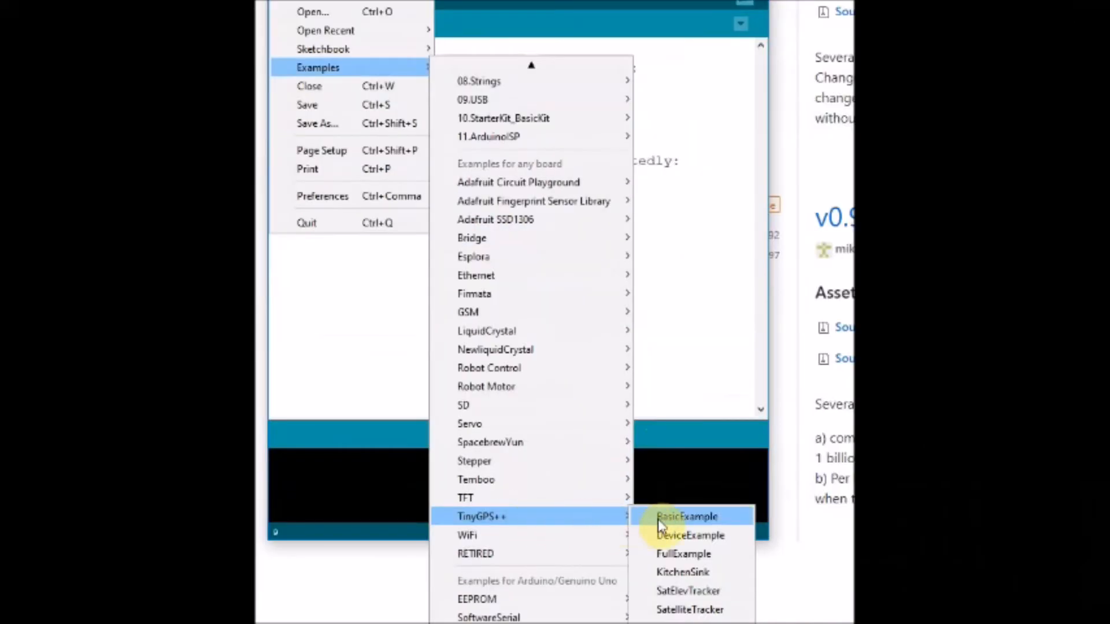
mouse_move(684, 554)
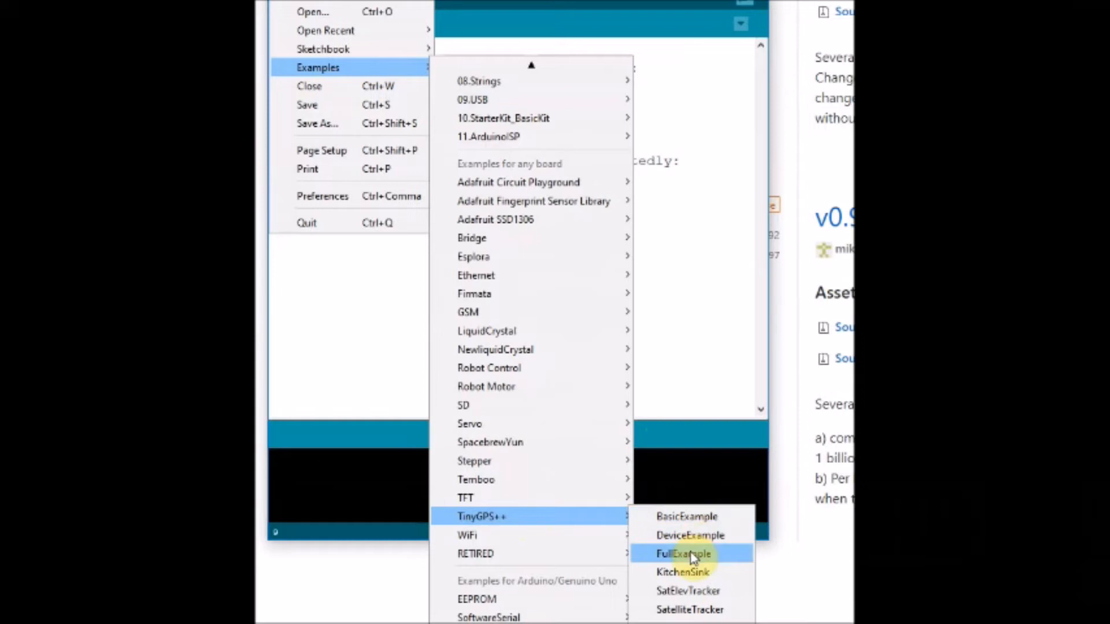
click(682, 554)
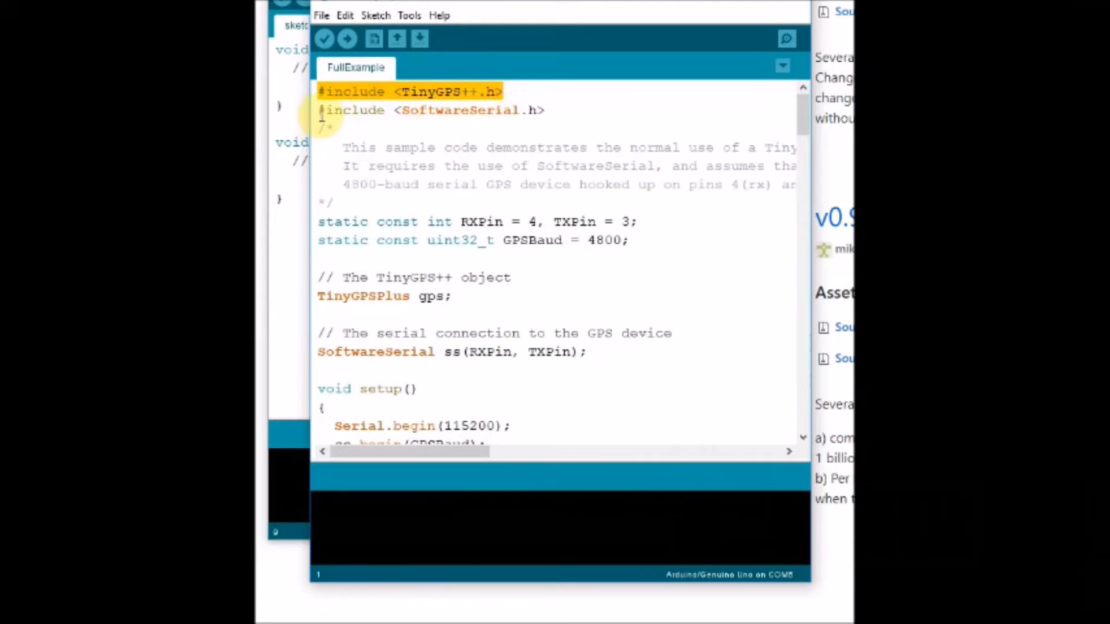
click(348, 110)
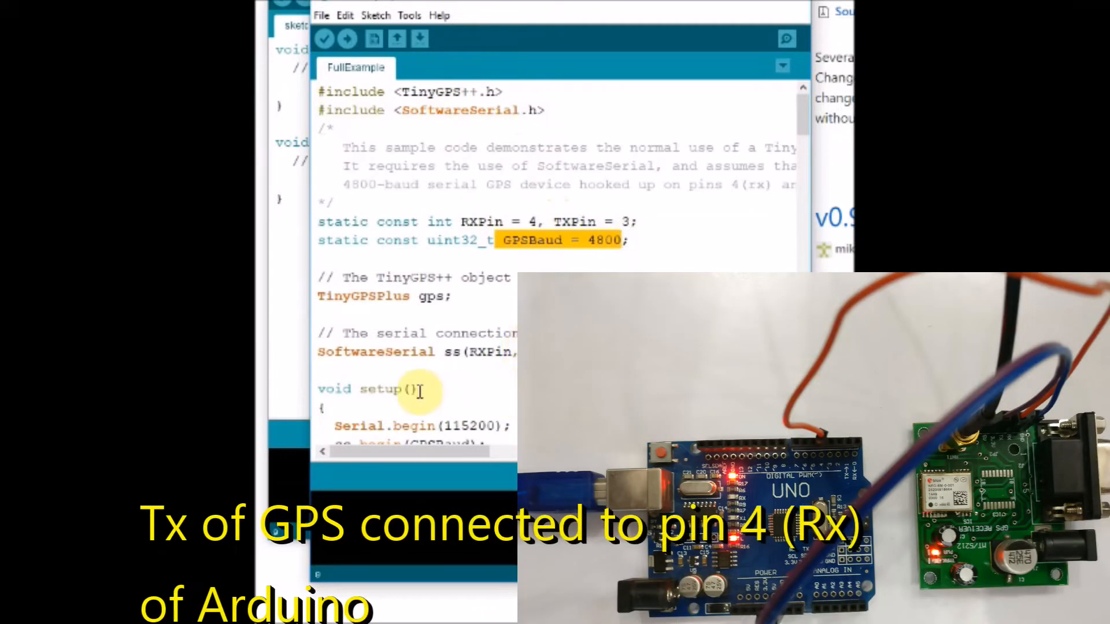
mouse_move(464, 367)
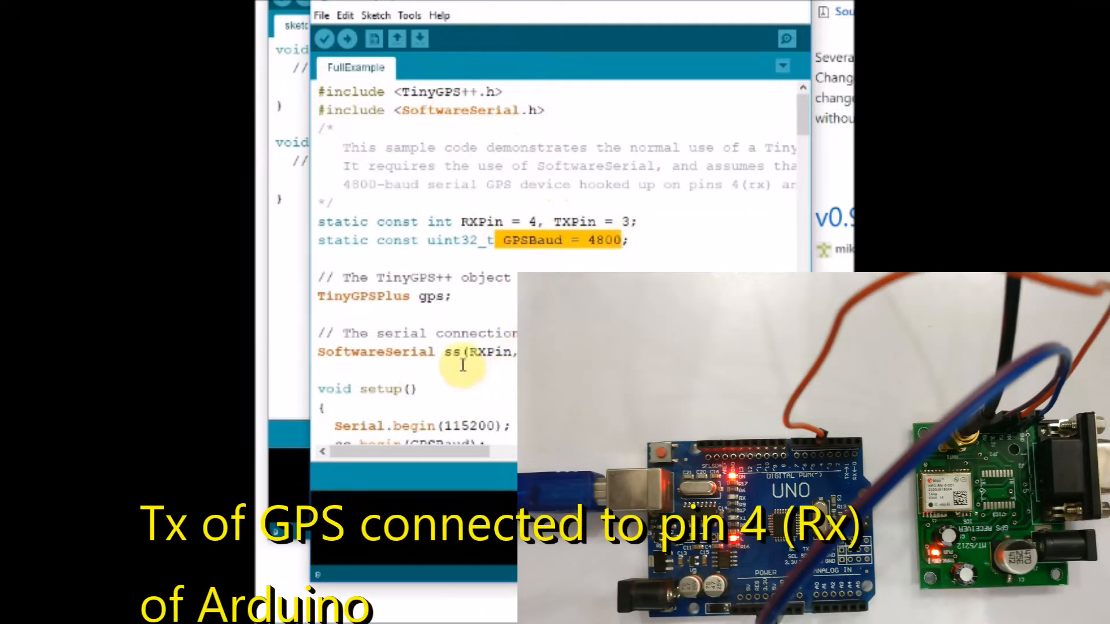
scroll(down, 3)
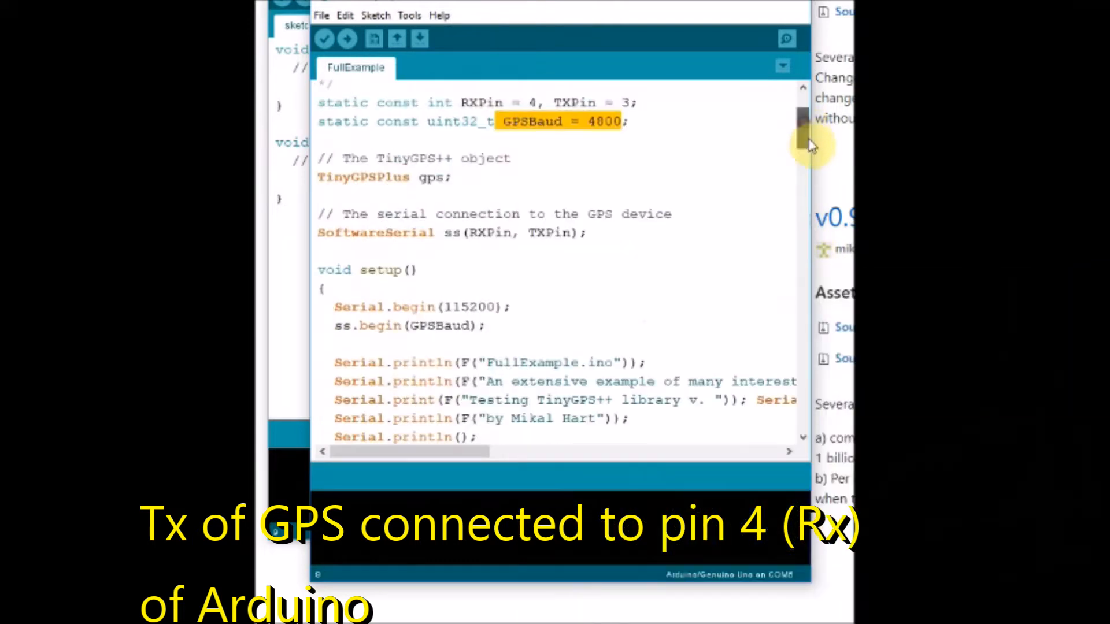
scroll(down, 3)
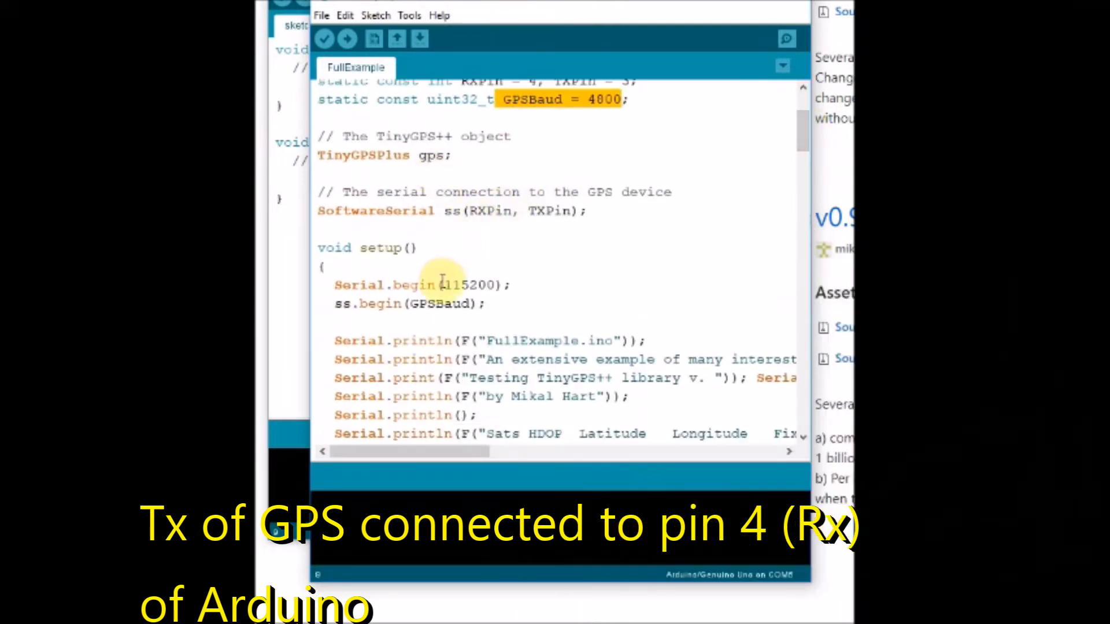
Step: Note the 115200 Serial.begin speed and upload the sketch to the Uno
double_click(471, 284)
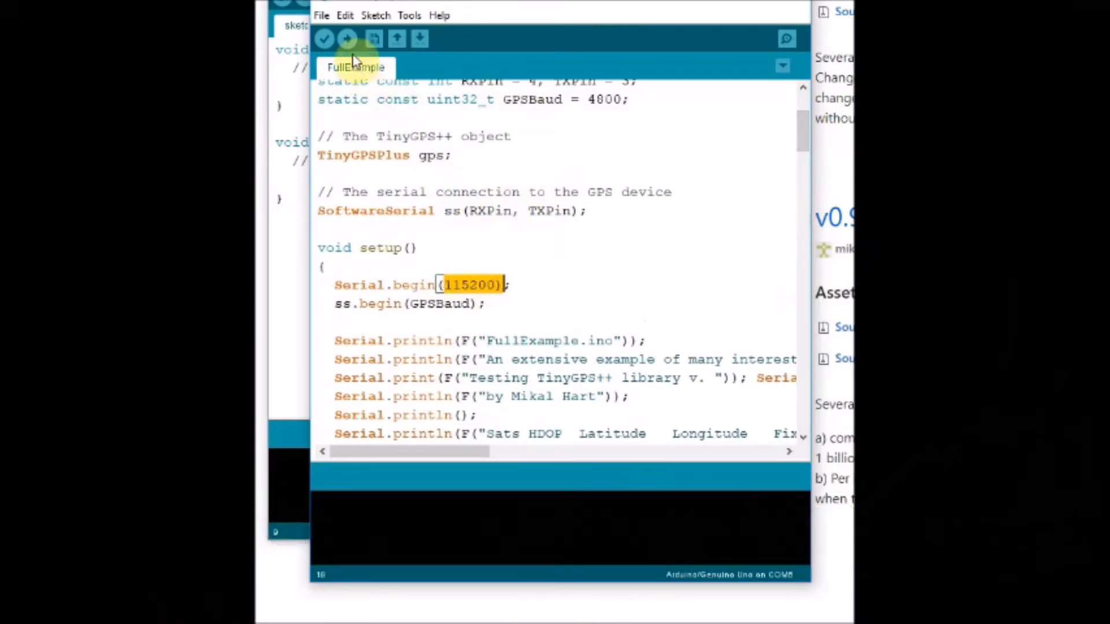
click(324, 39)
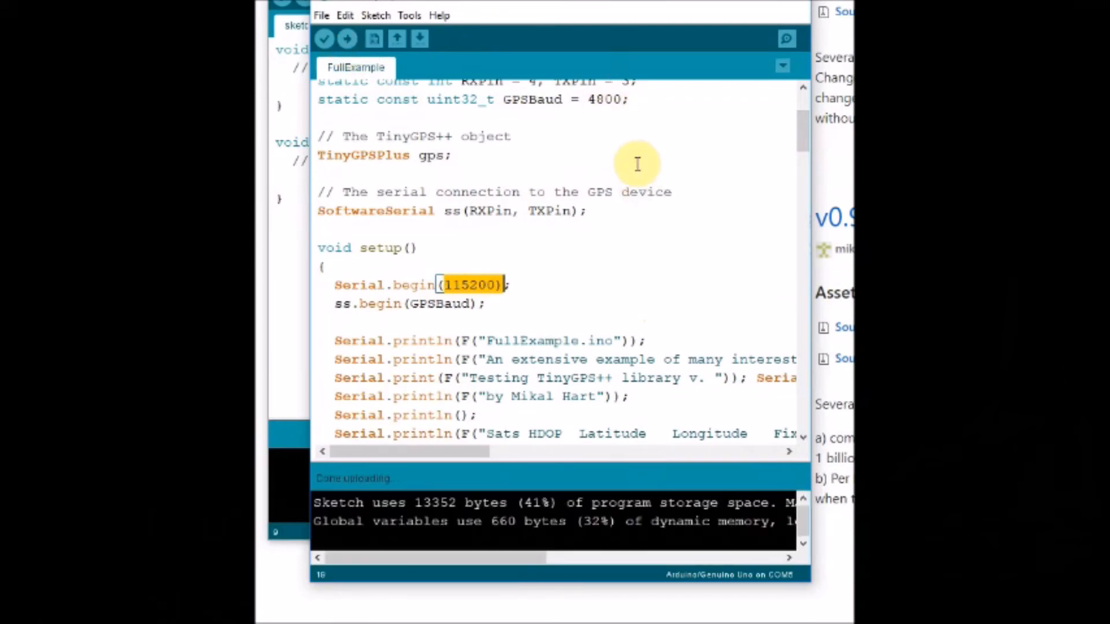
mouse_move(733, 80)
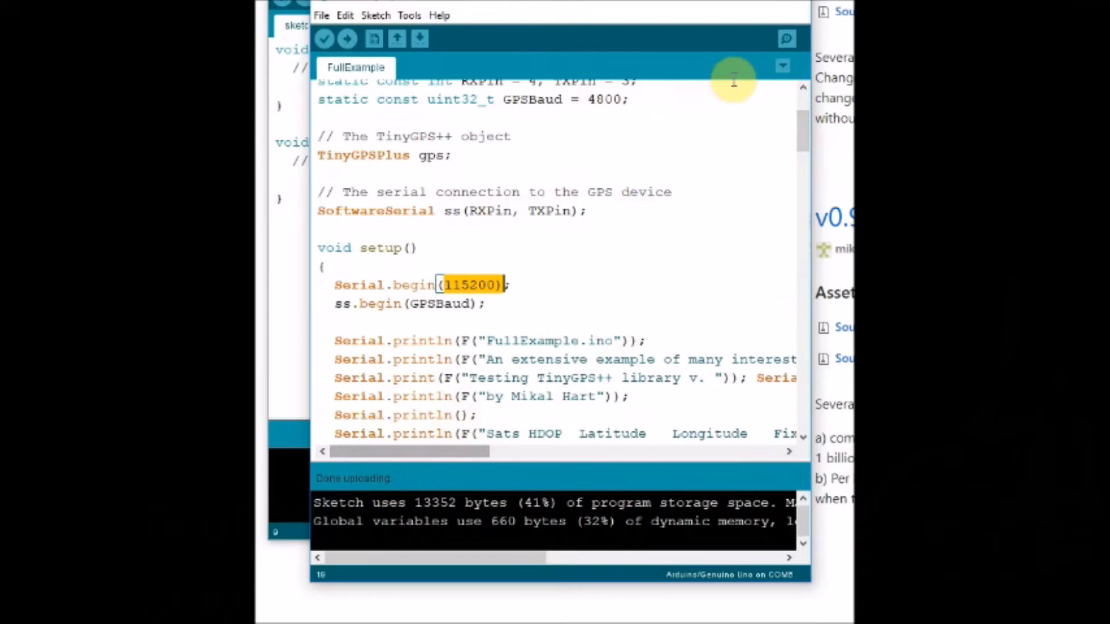
Step: View FullExample's serial output on COM5, which shows only asterisk placeholder rows
click(785, 38)
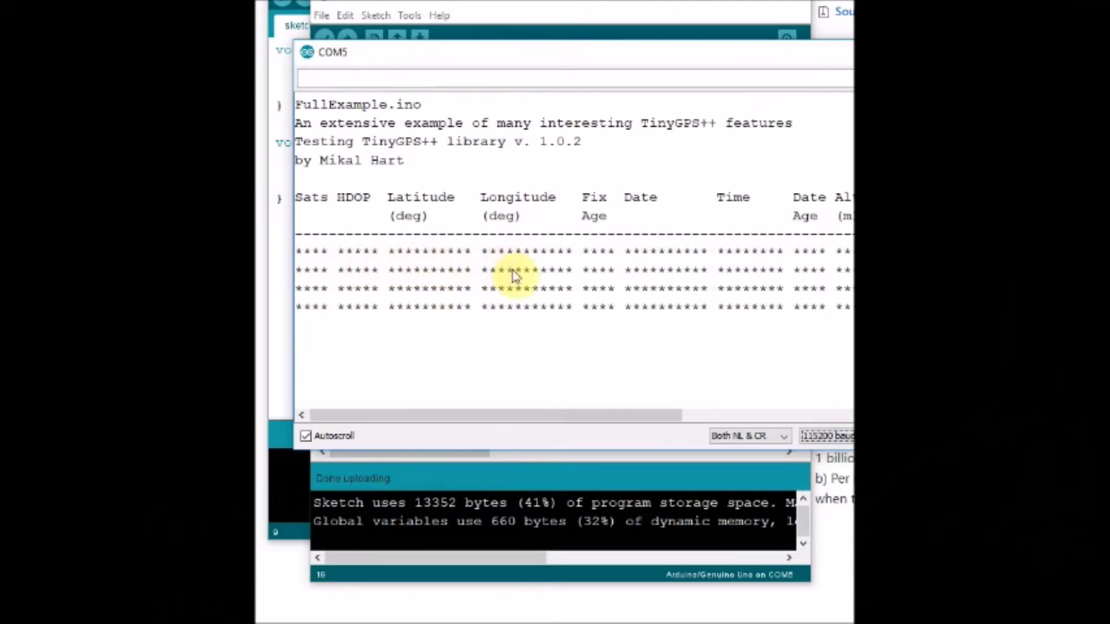
mouse_move(592, 366)
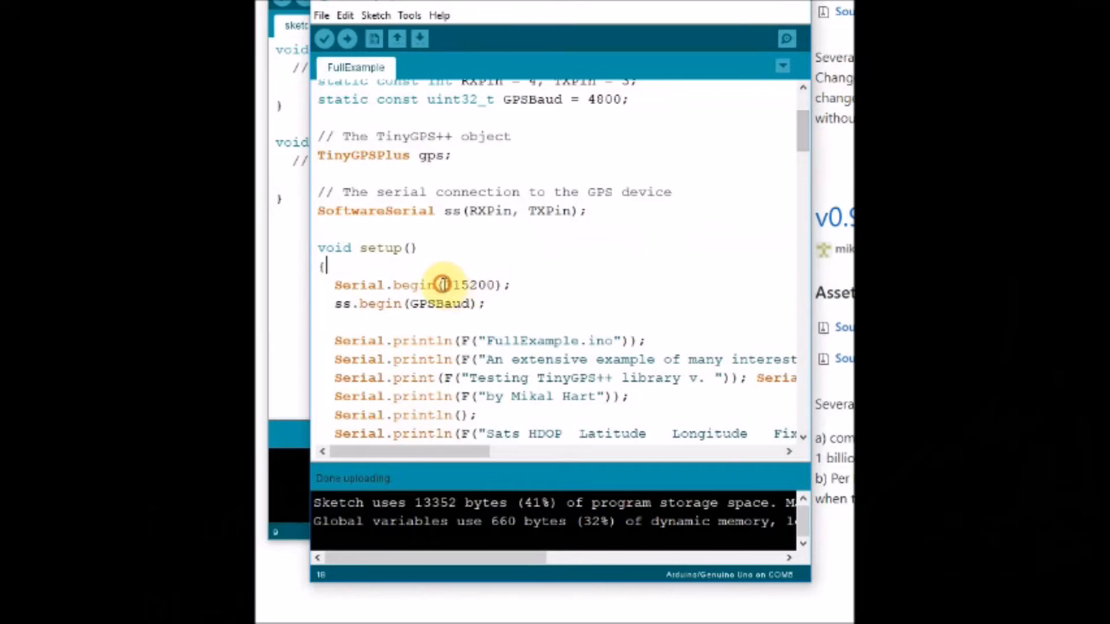
scroll(up, 3)
text(9)
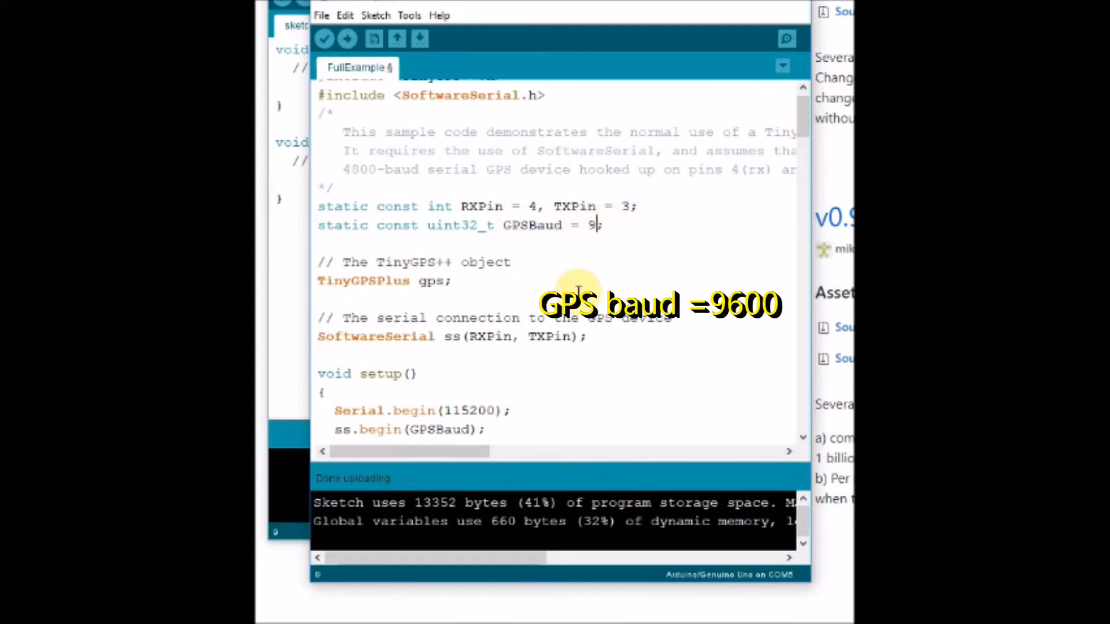
text(600)
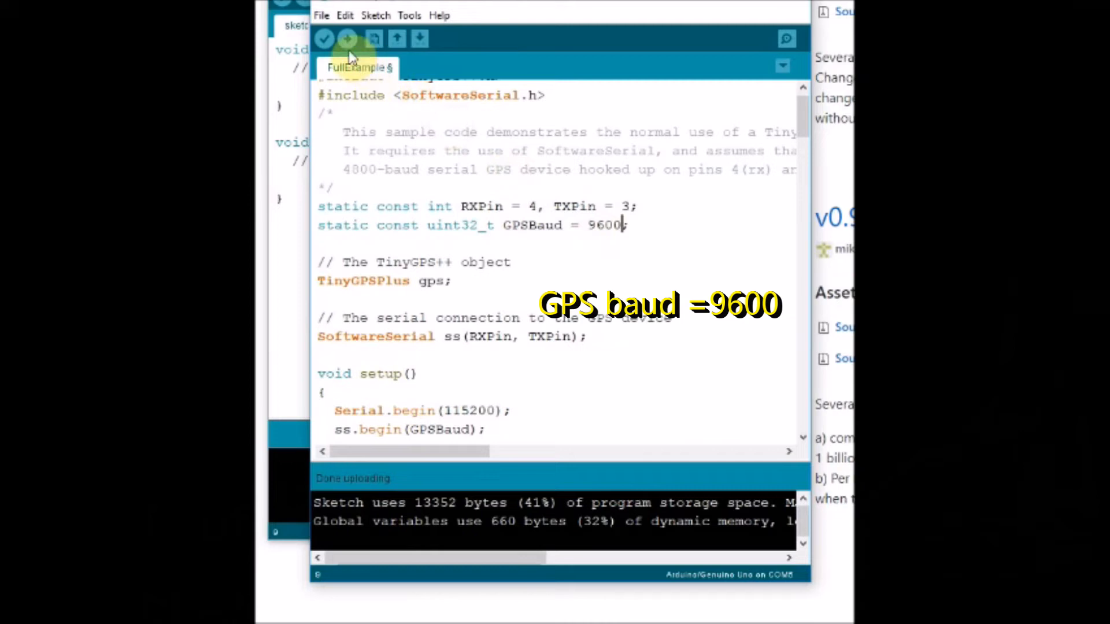
click(347, 40)
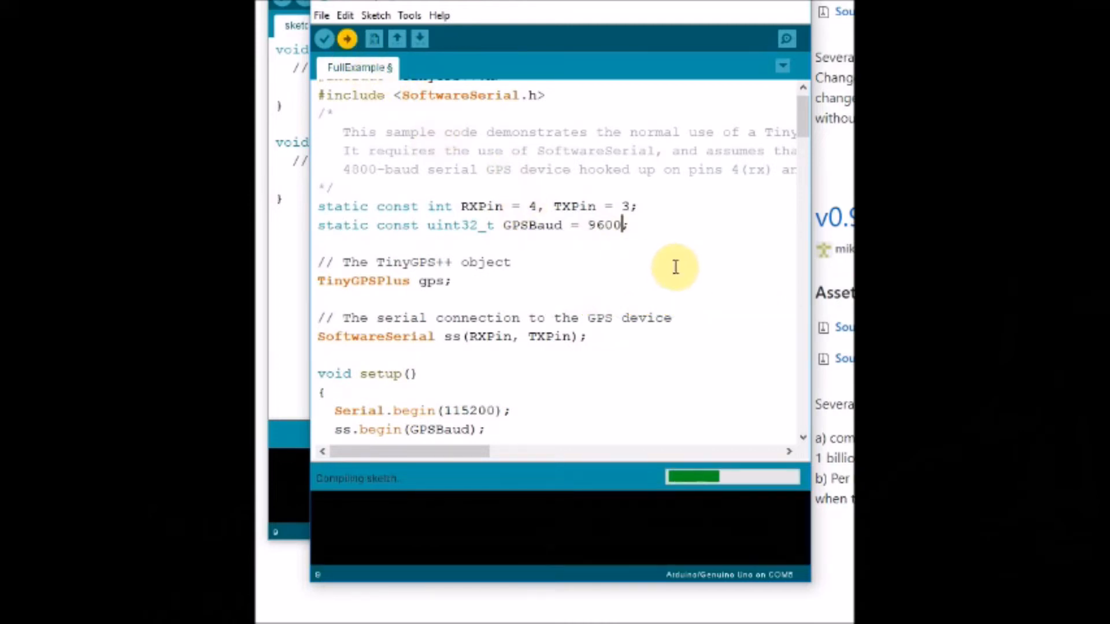
click(786, 39)
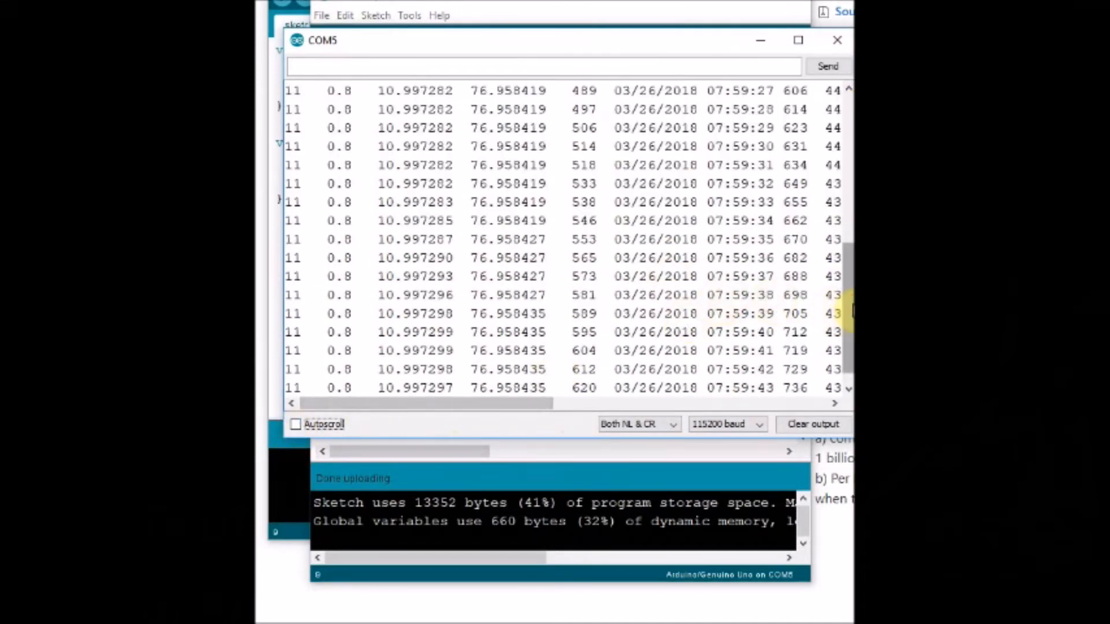
scroll(up, 3)
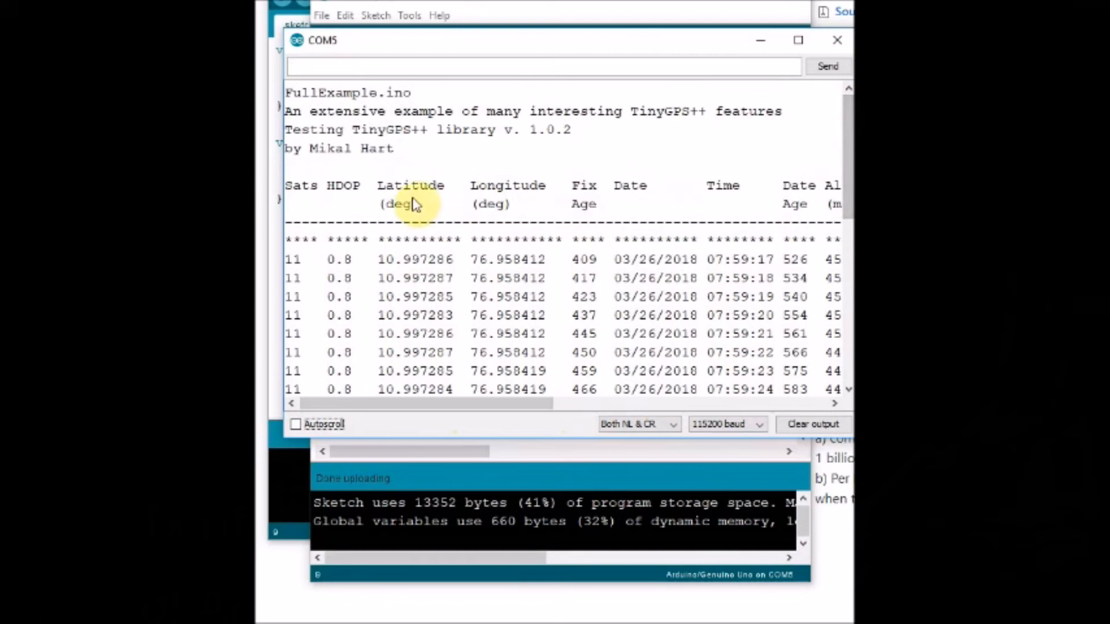
mouse_move(612, 201)
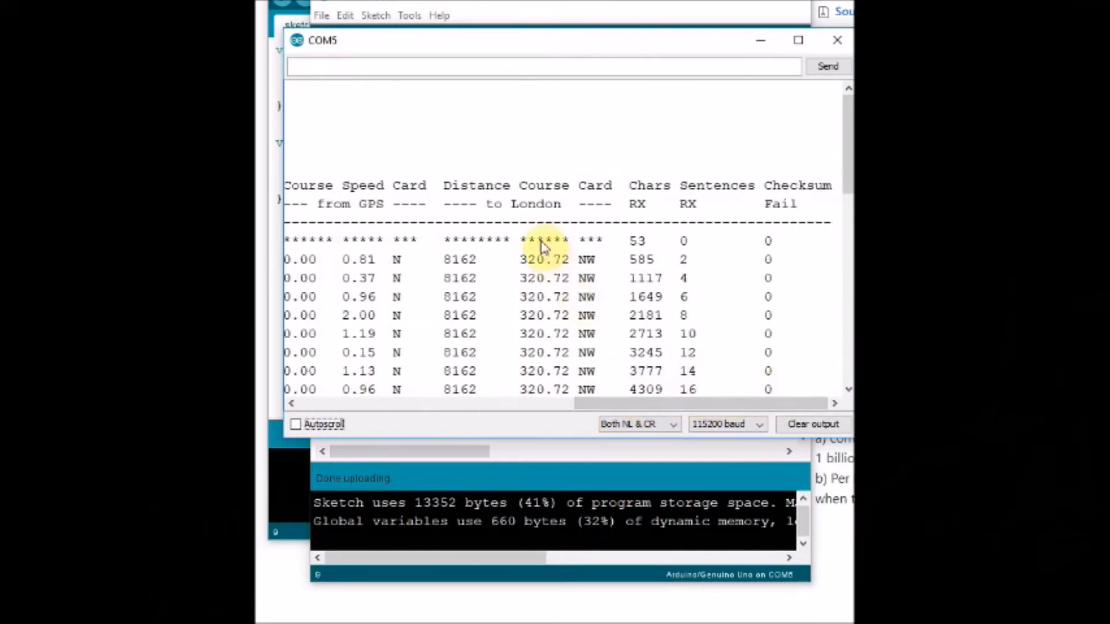
mouse_move(803, 258)
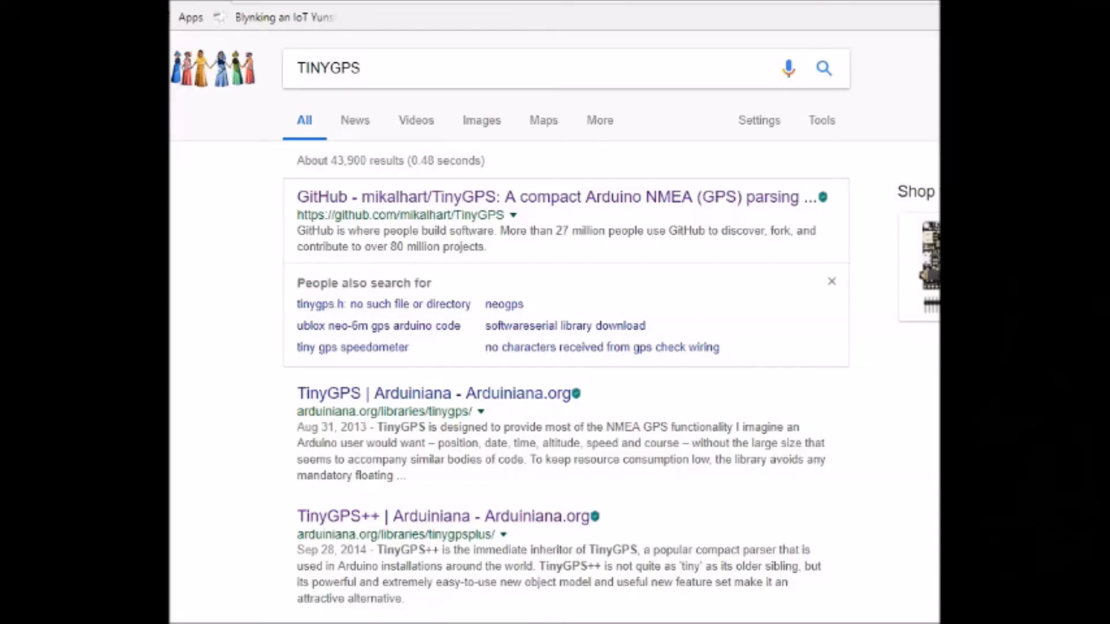
mouse_move(397, 85)
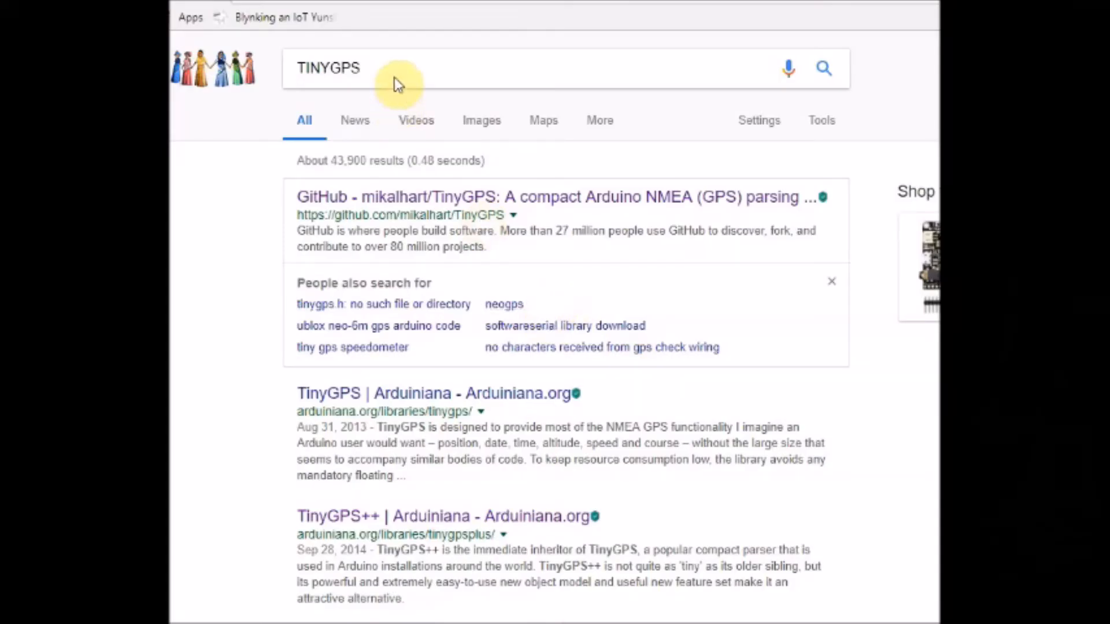
mouse_move(231, 228)
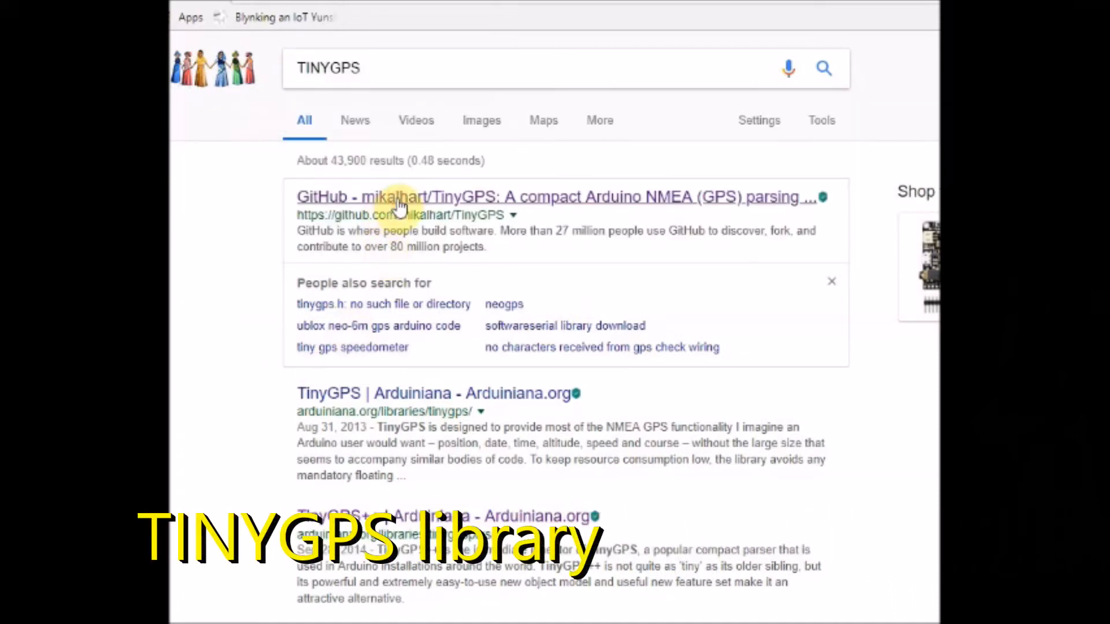
Step: Download the mikalhart/TinyGPS repository as a ZIP into the Downloads folder
click(399, 196)
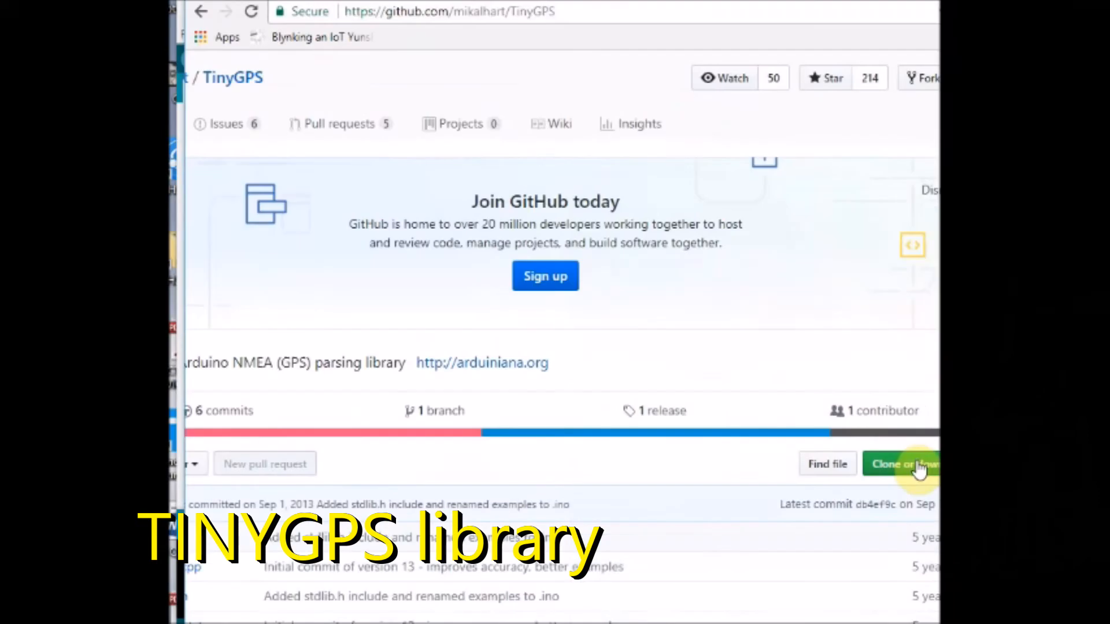
click(906, 463)
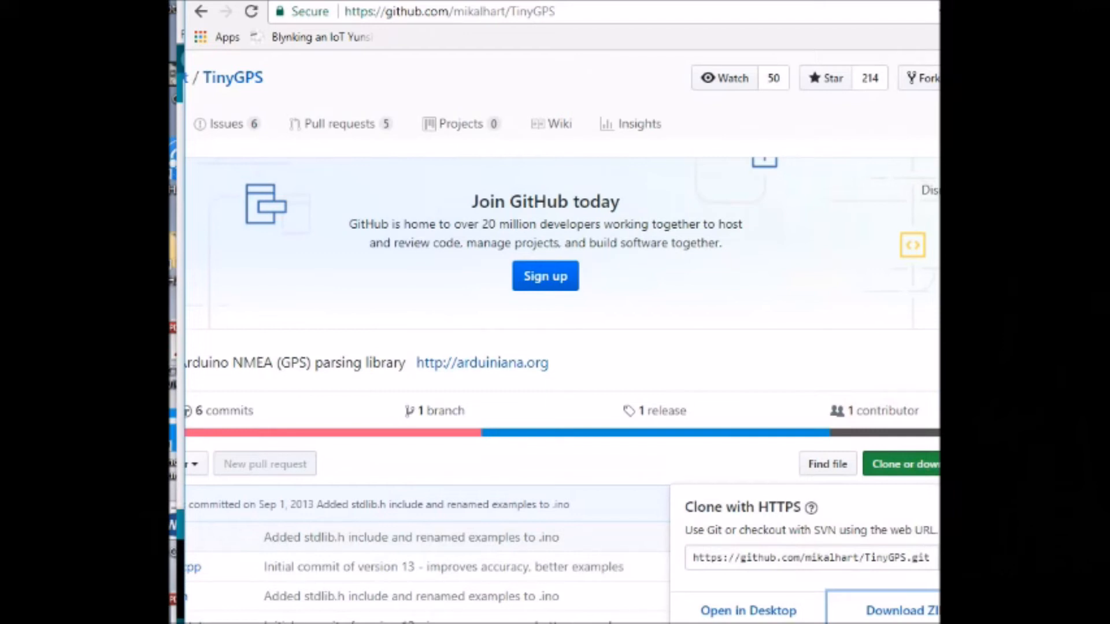
right_click(517, 195)
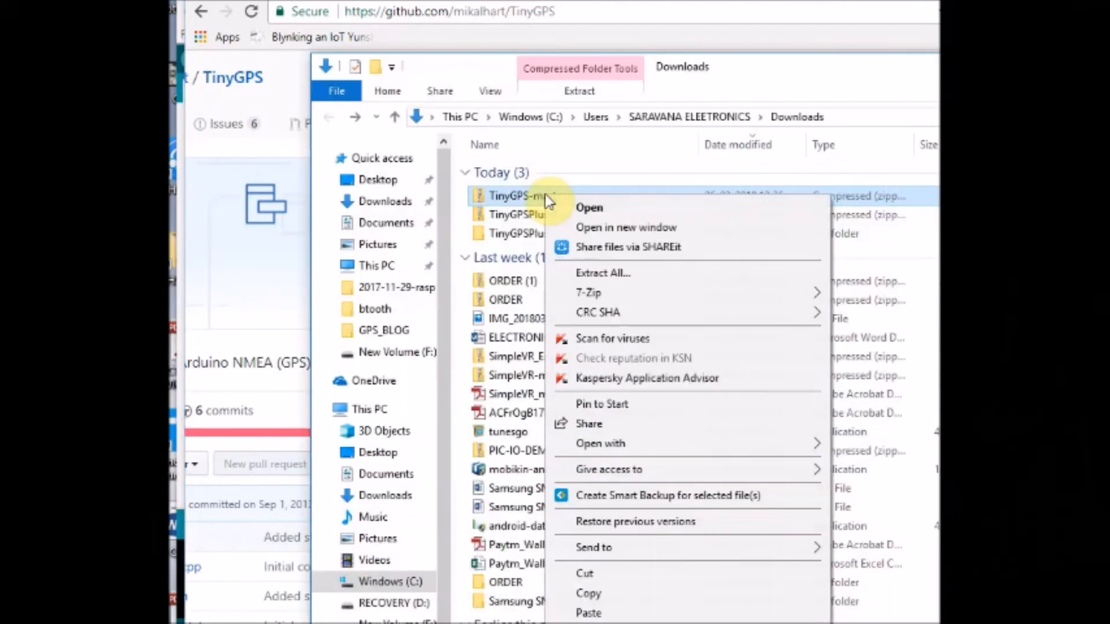
mouse_move(623, 292)
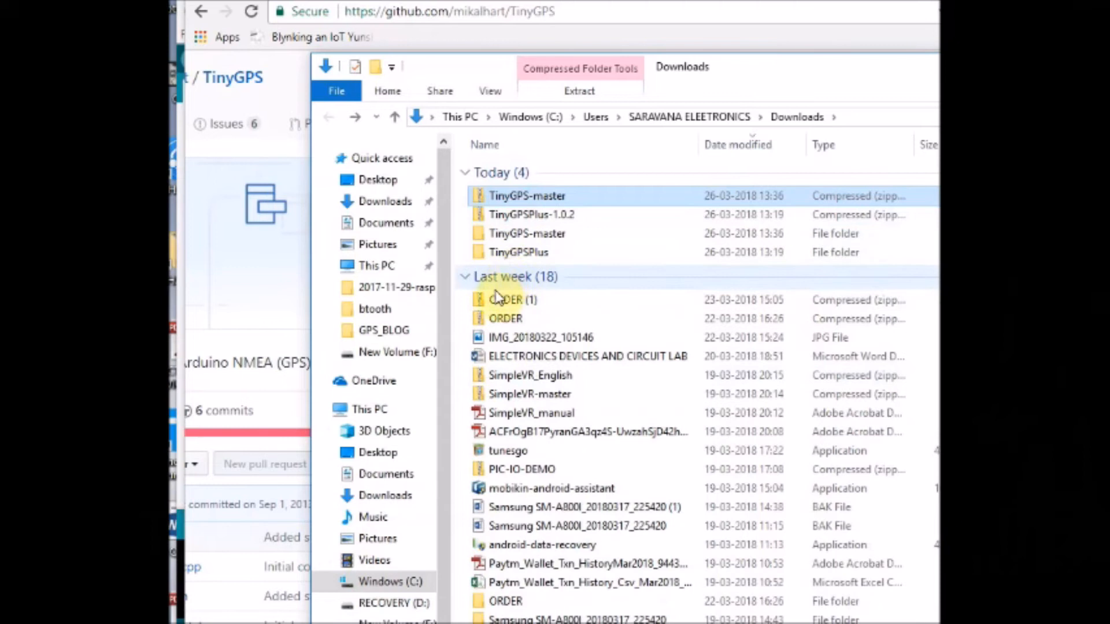
Step: Rename the extracted TinyGPS-master folder to TinyGPS for the Arduino libraries folder
click(527, 233)
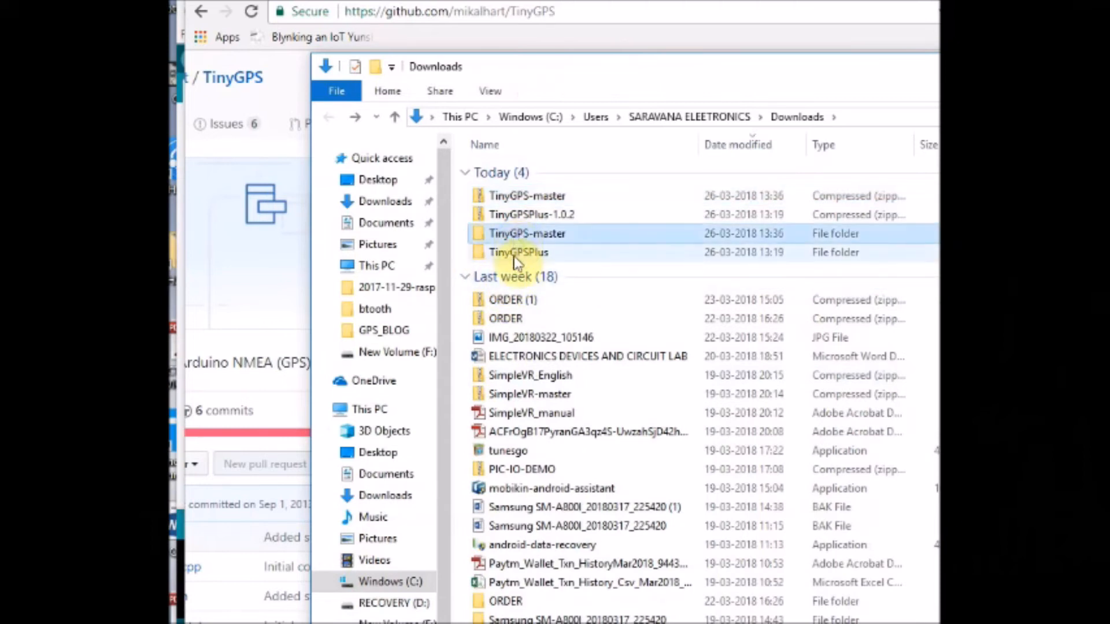
right_click(527, 232)
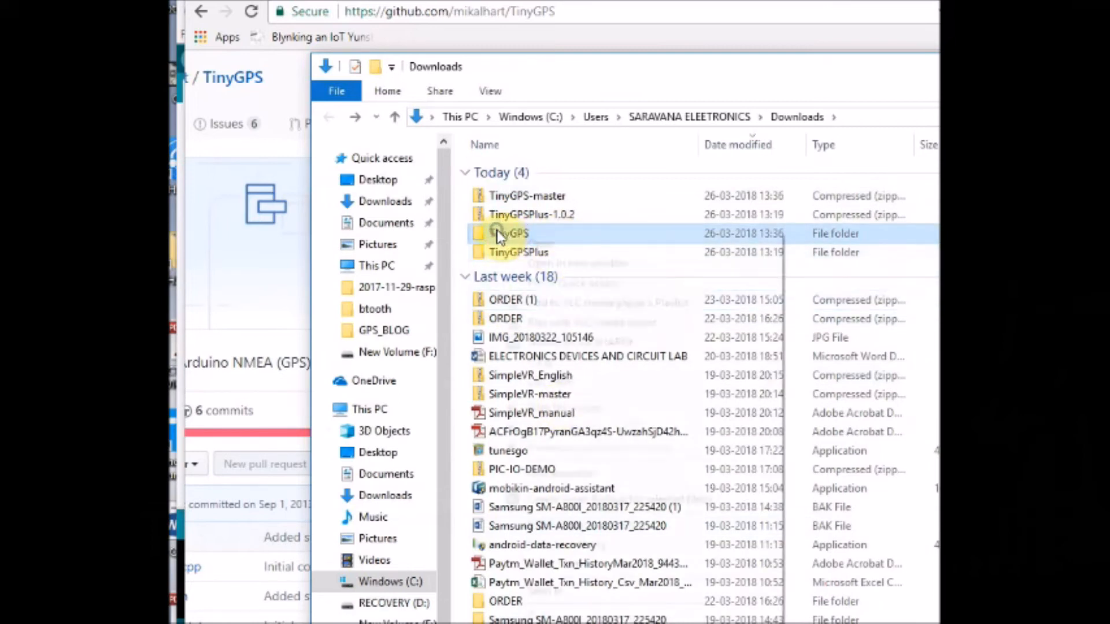
click(390, 581)
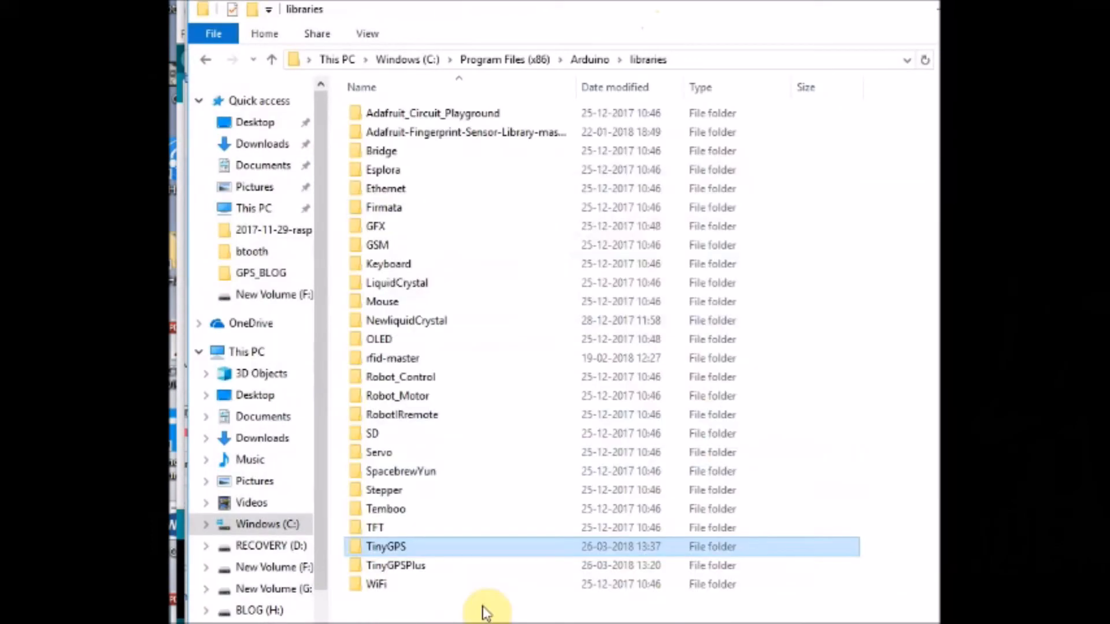
mouse_move(397, 547)
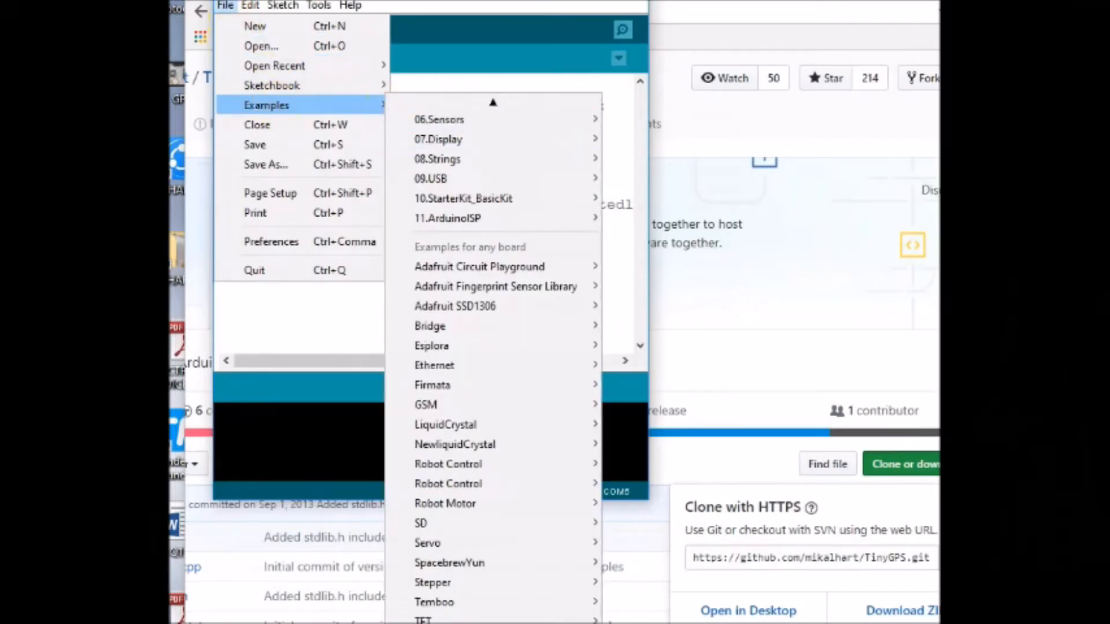
Step: Load the TinyGPS simple_test example and scroll through its code
scroll(down, 3)
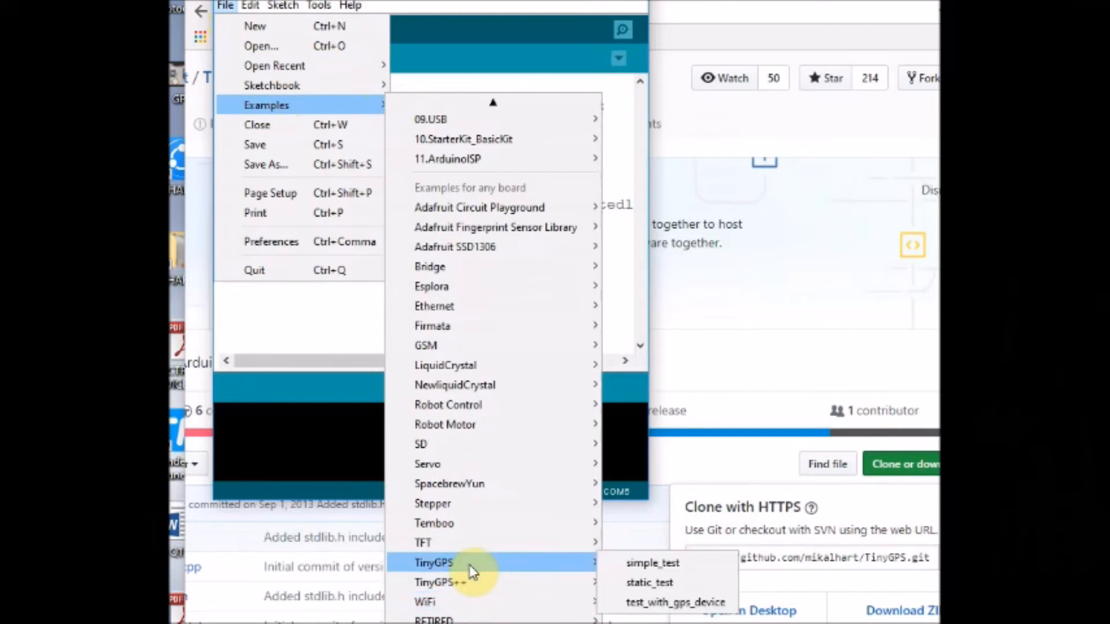
mouse_move(652, 563)
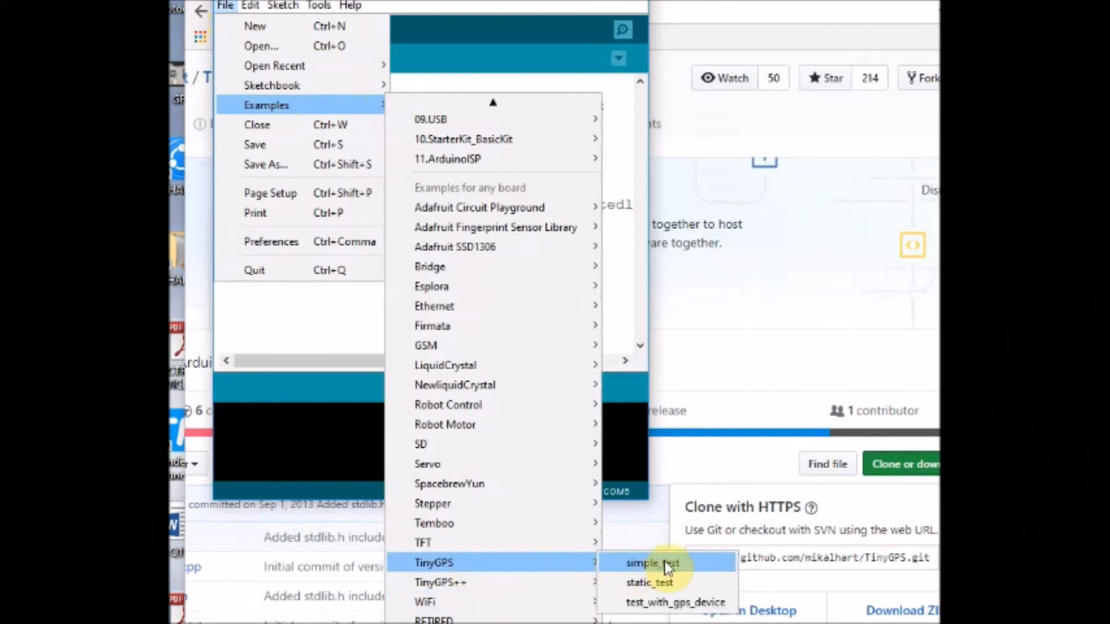
click(651, 563)
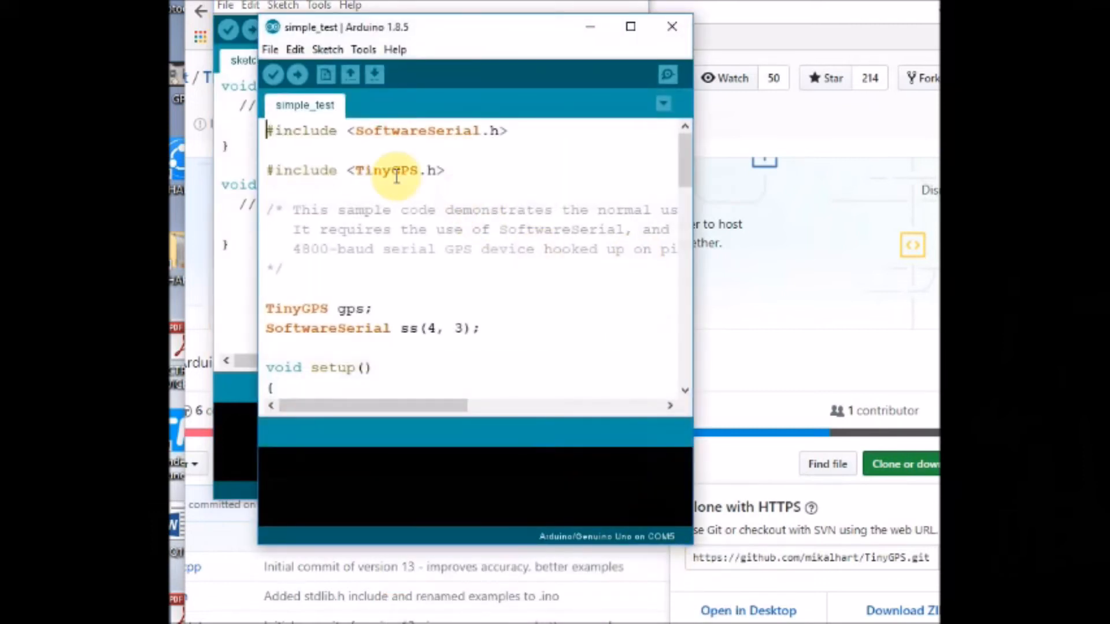
scroll(down, 3)
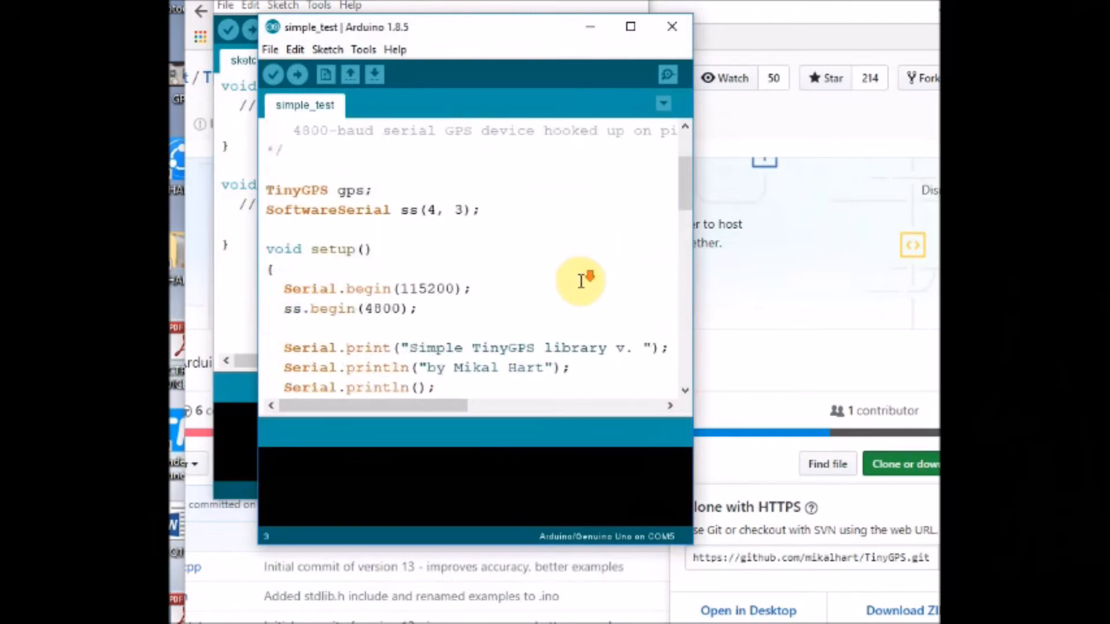
scroll(down, 3)
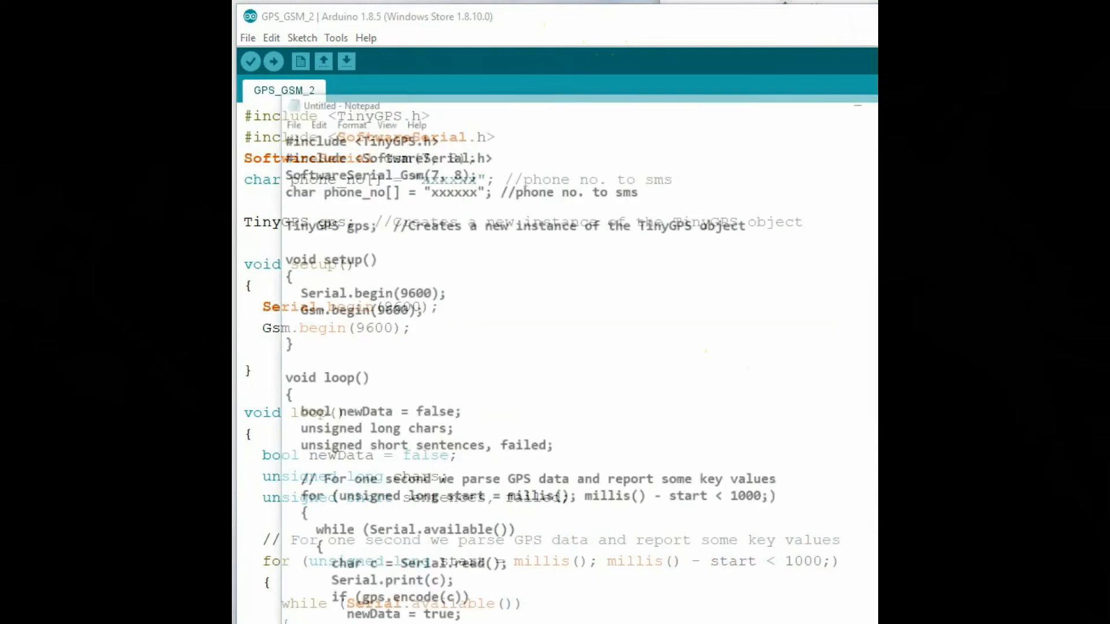
click(344, 105)
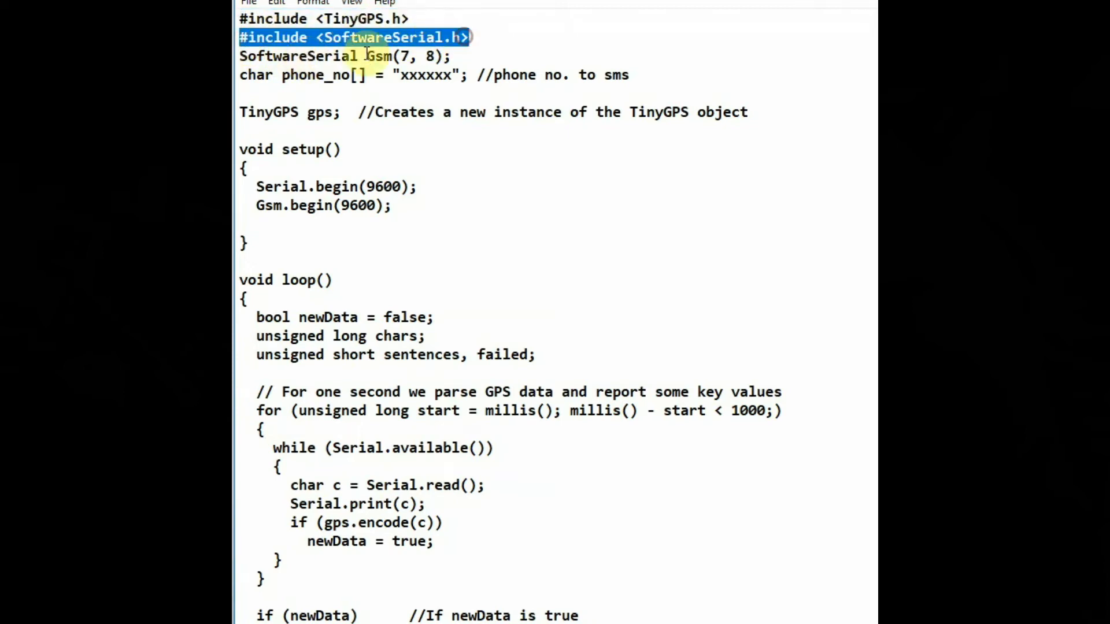
double_click(379, 55)
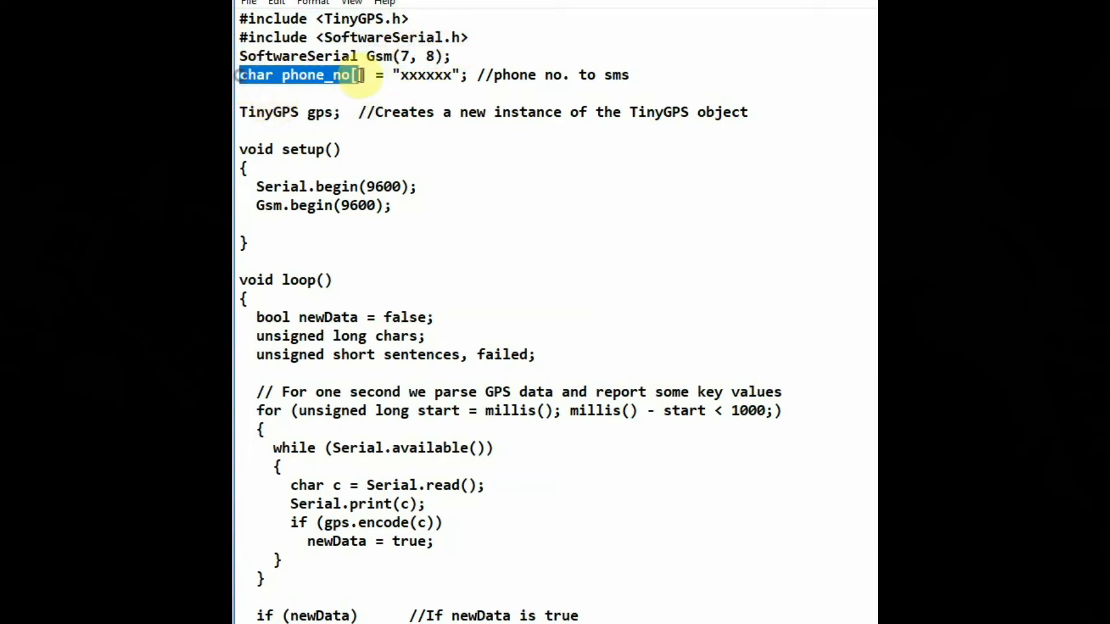
double_click(426, 75)
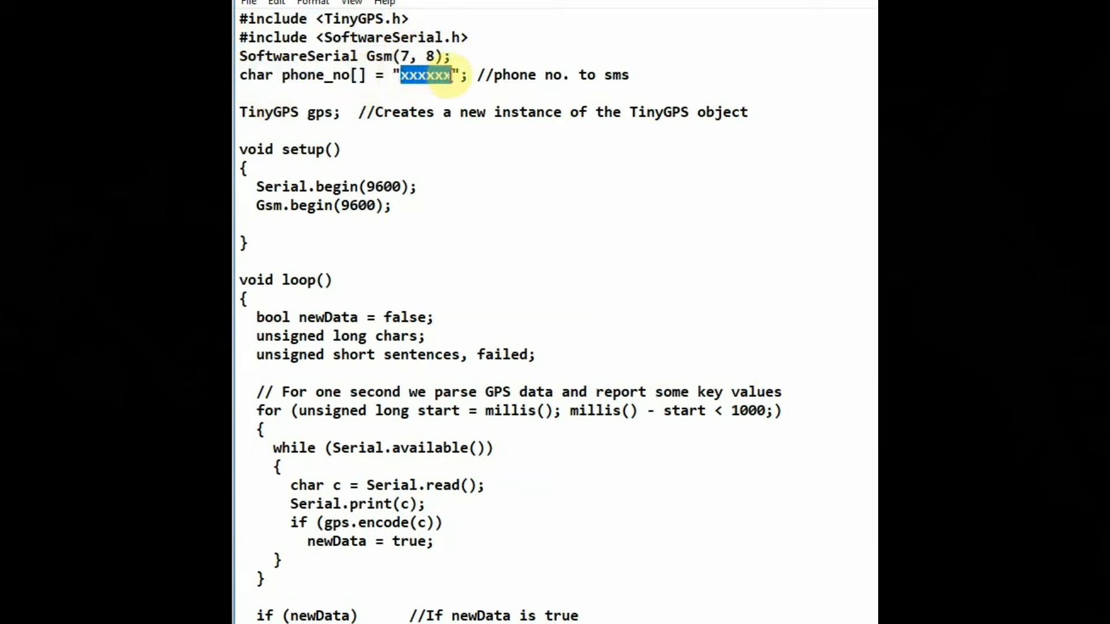
double_click(268, 112)
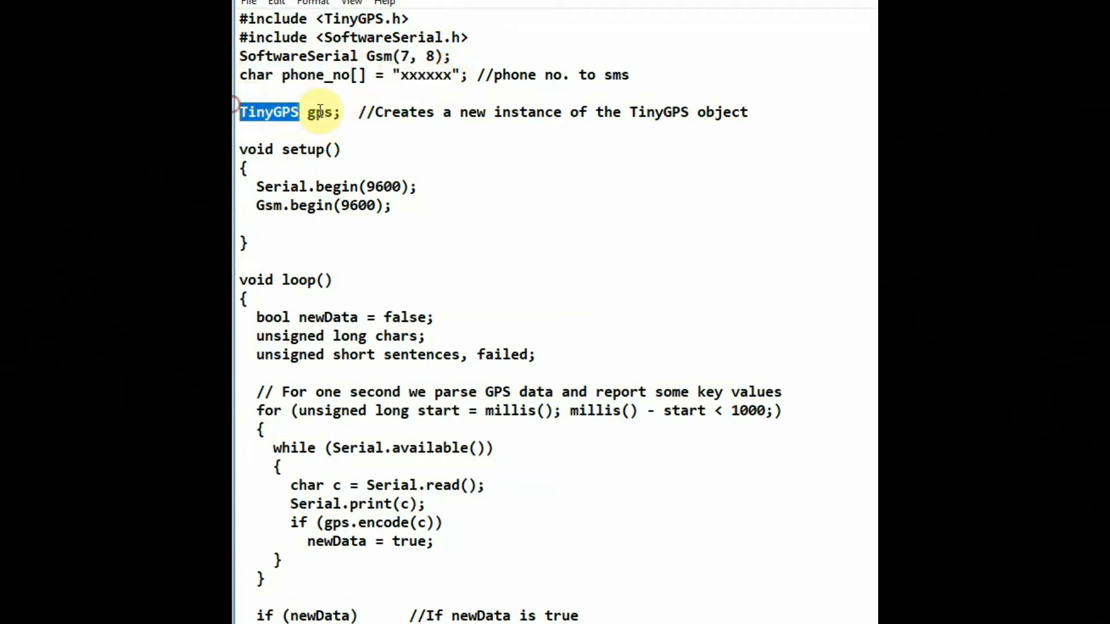
double_click(320, 112)
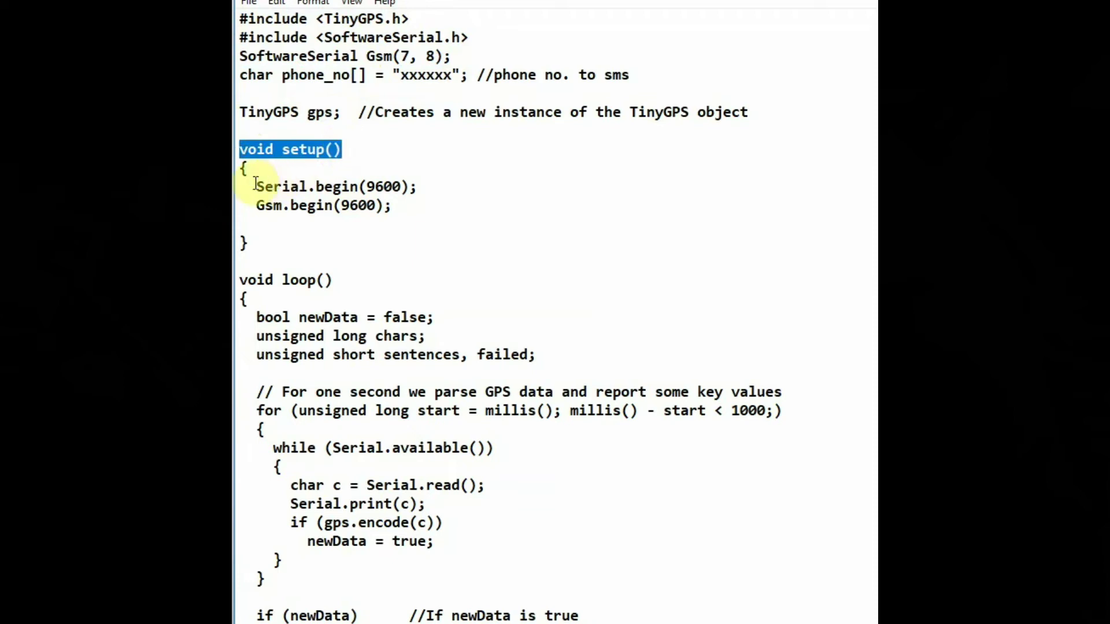
double_click(320, 206)
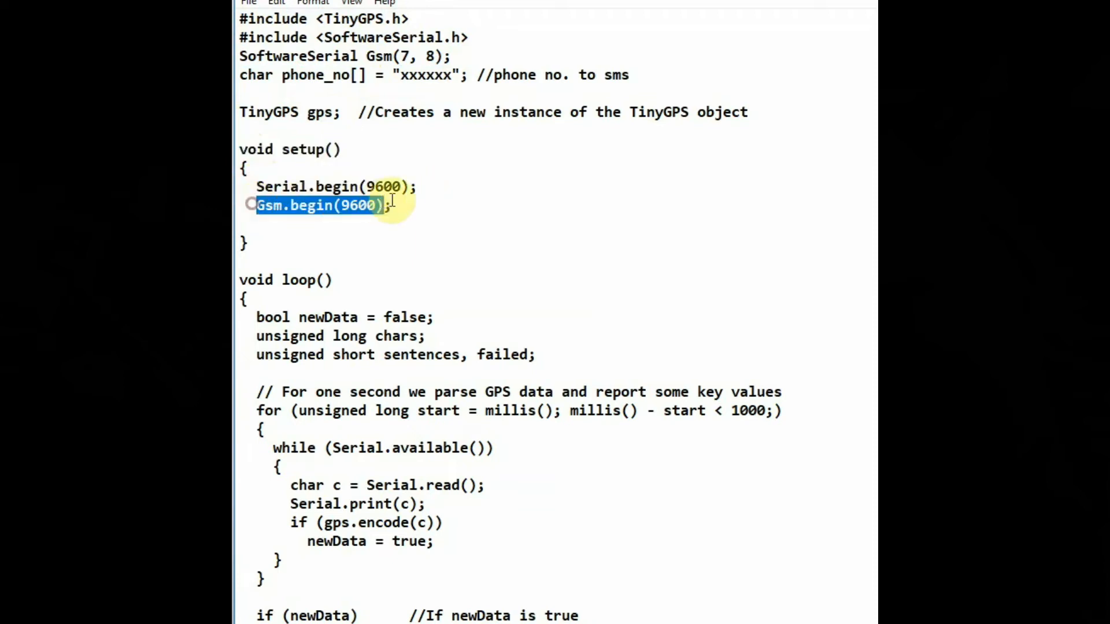
double_click(286, 280)
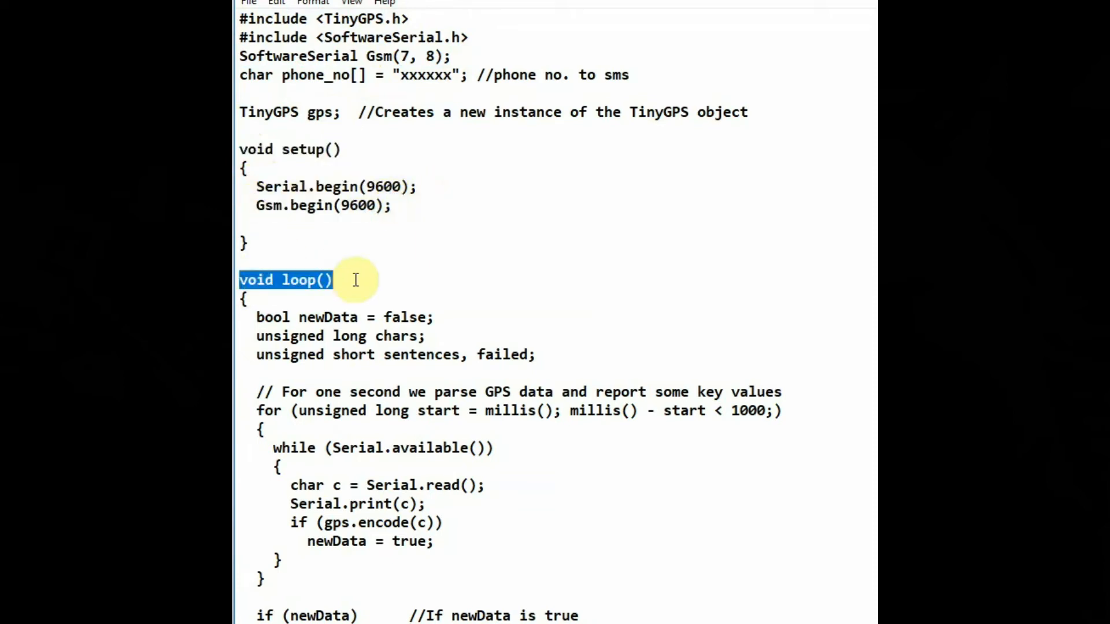
scroll(down, 3)
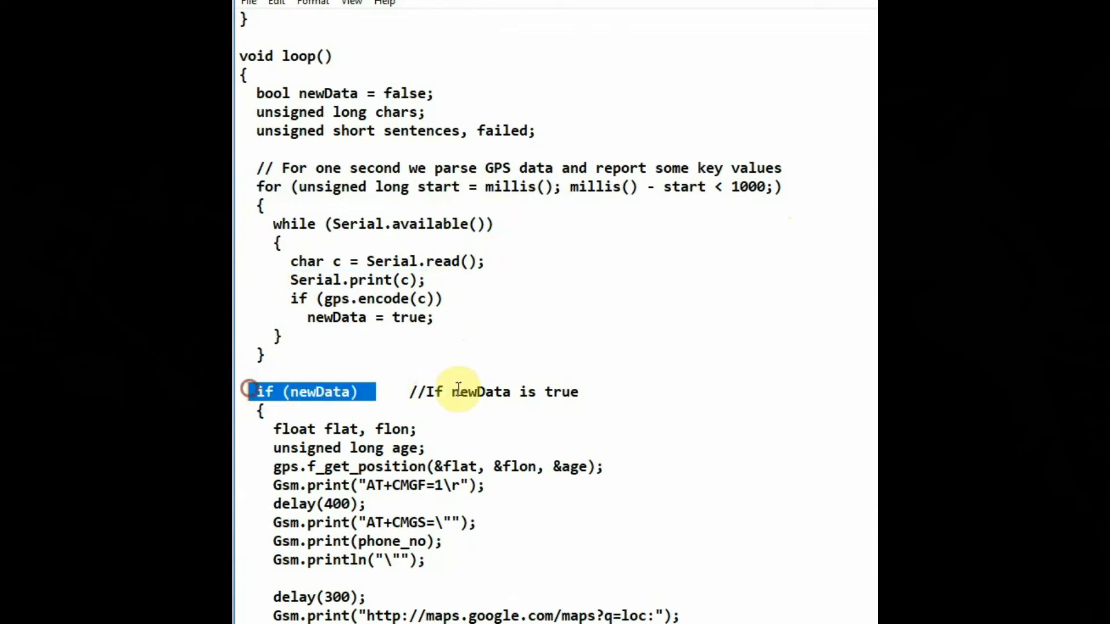
scroll(down, 3)
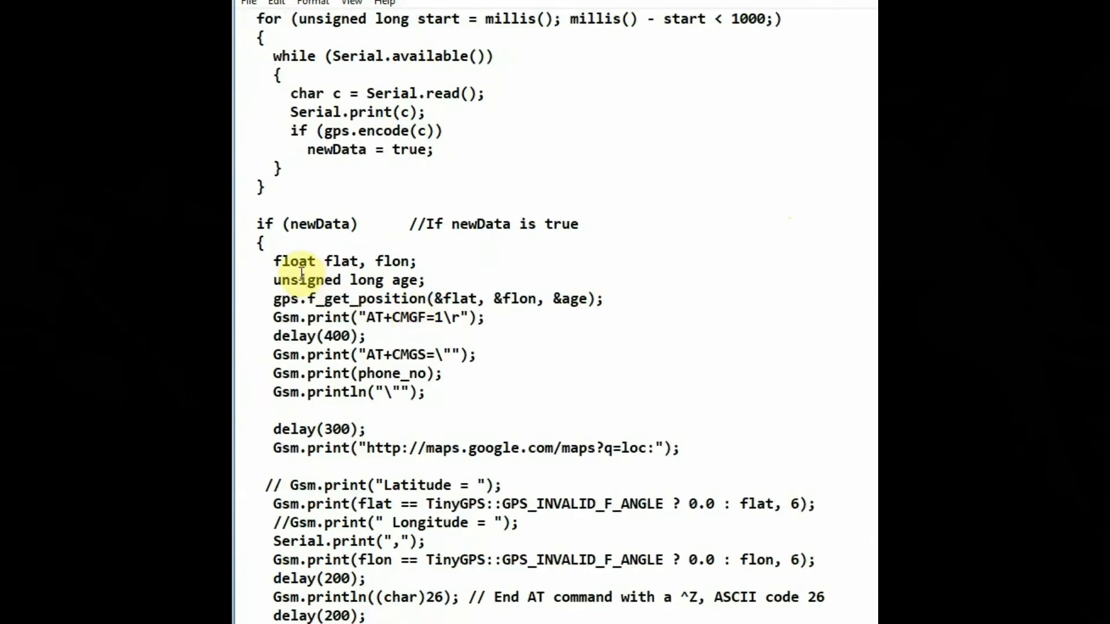
double_click(342, 261)
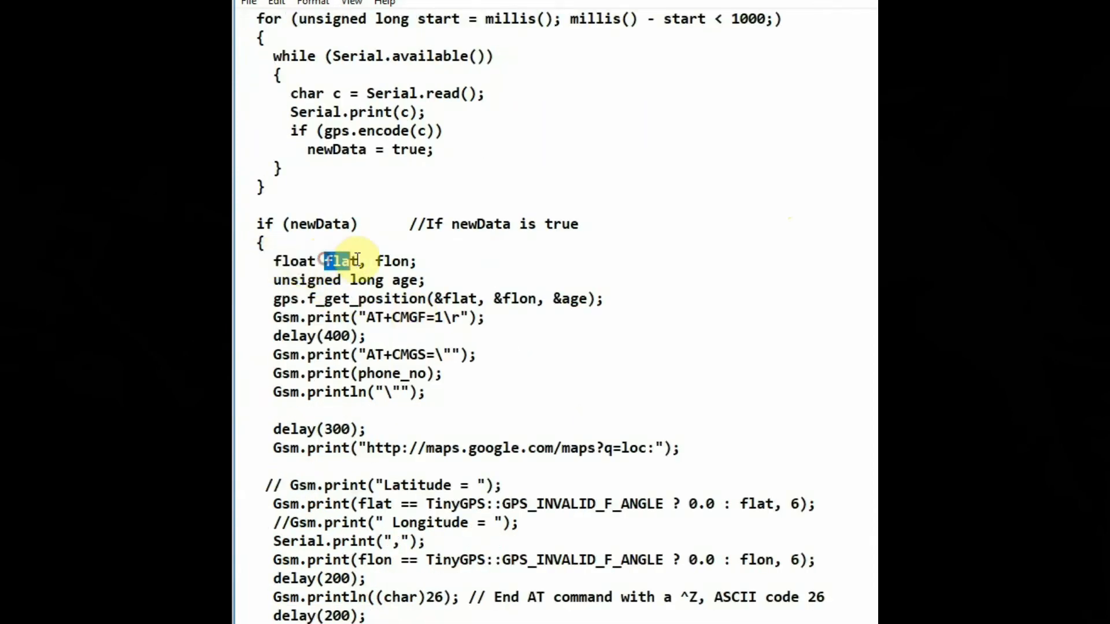
double_click(397, 260)
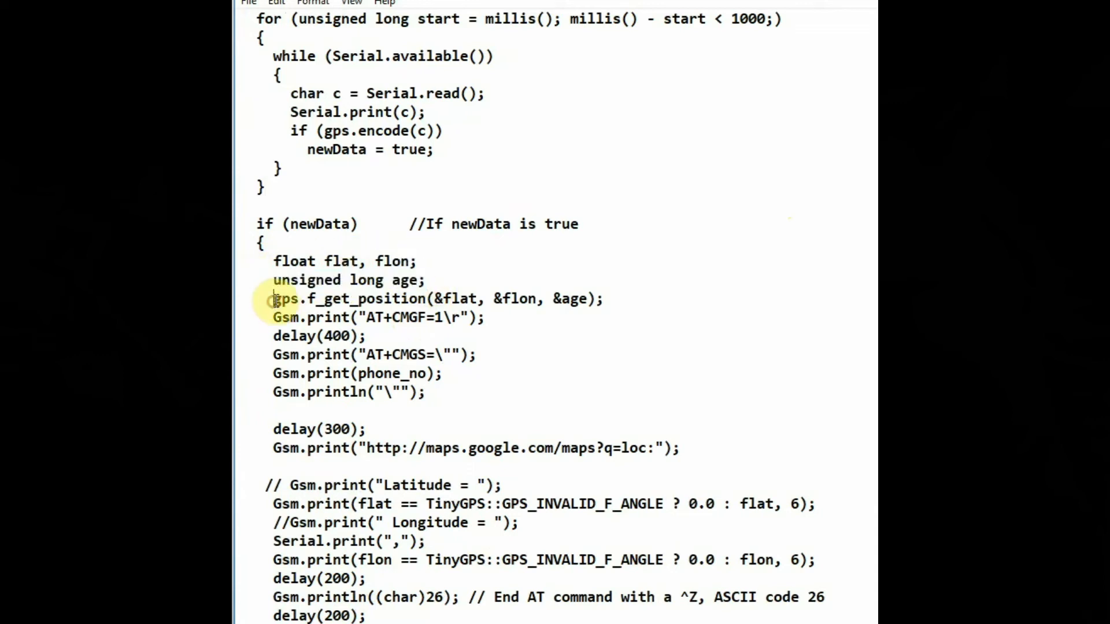
double_click(349, 298)
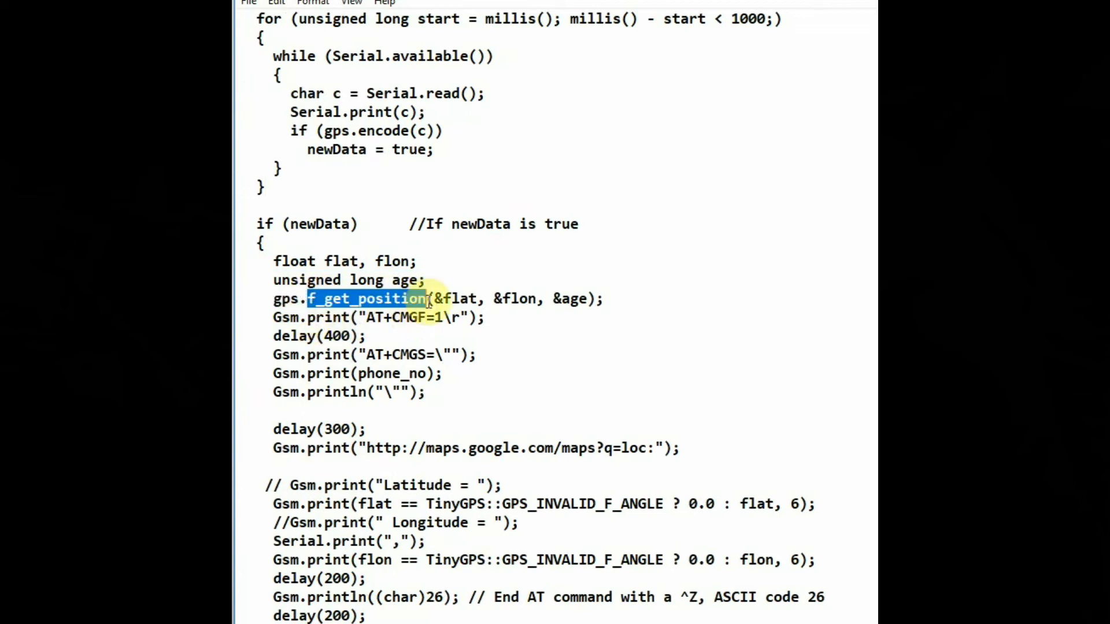
double_click(502, 298)
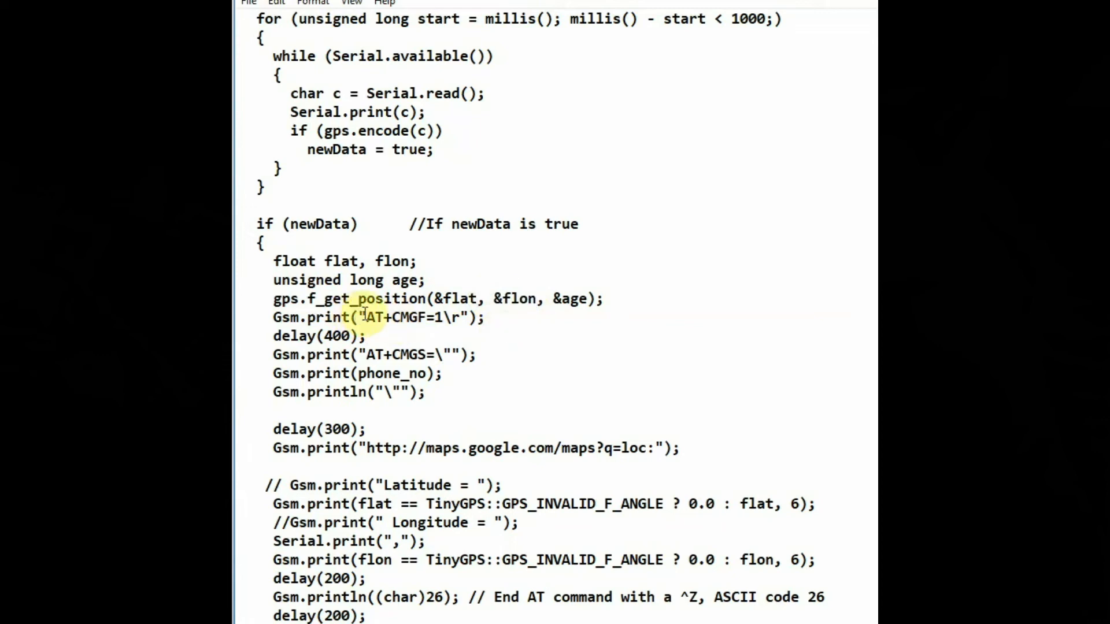
double_click(383, 317)
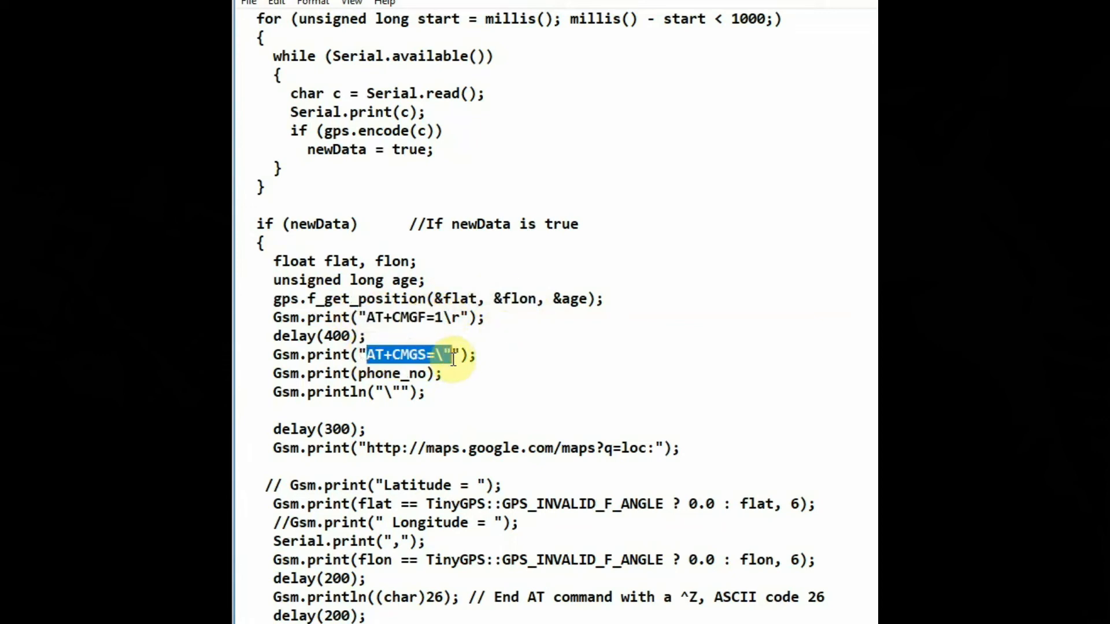
double_click(393, 374)
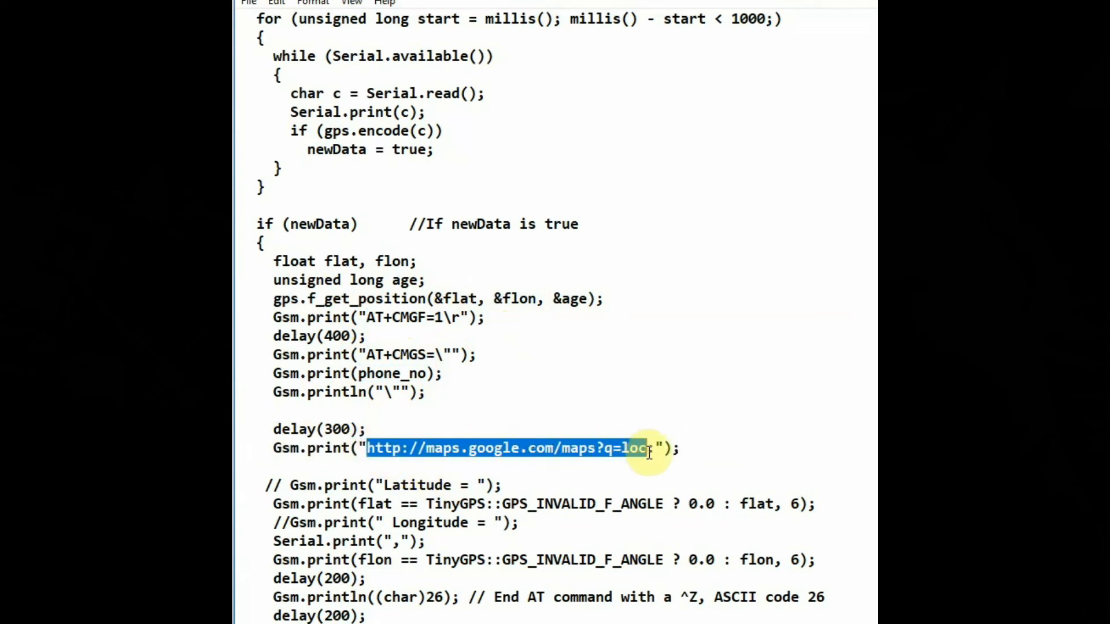
scroll(down, 3)
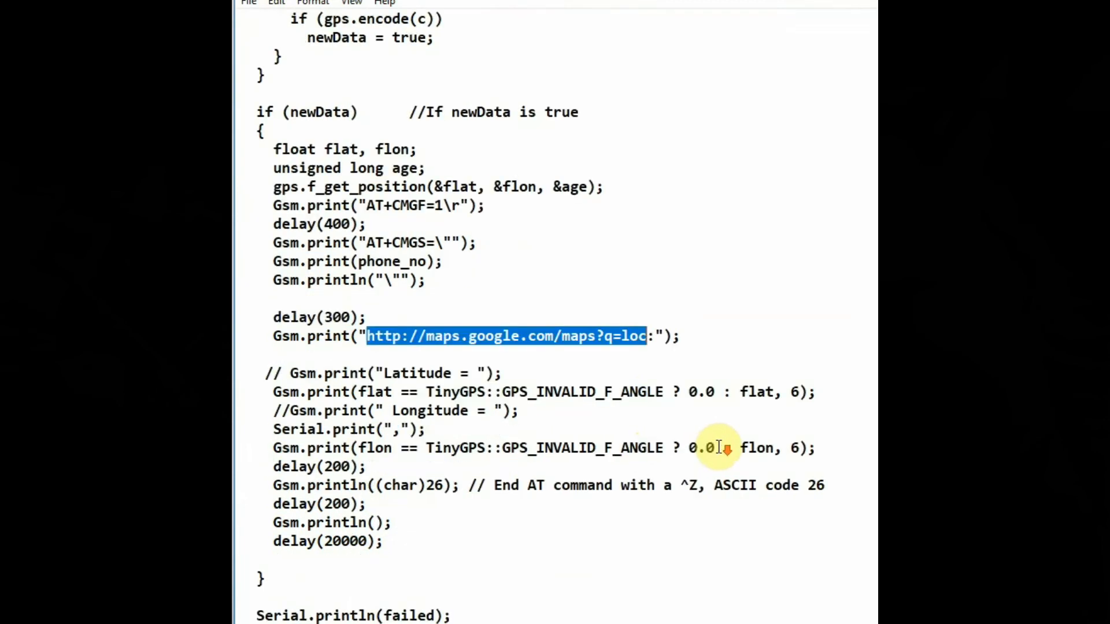
scroll(down, 3)
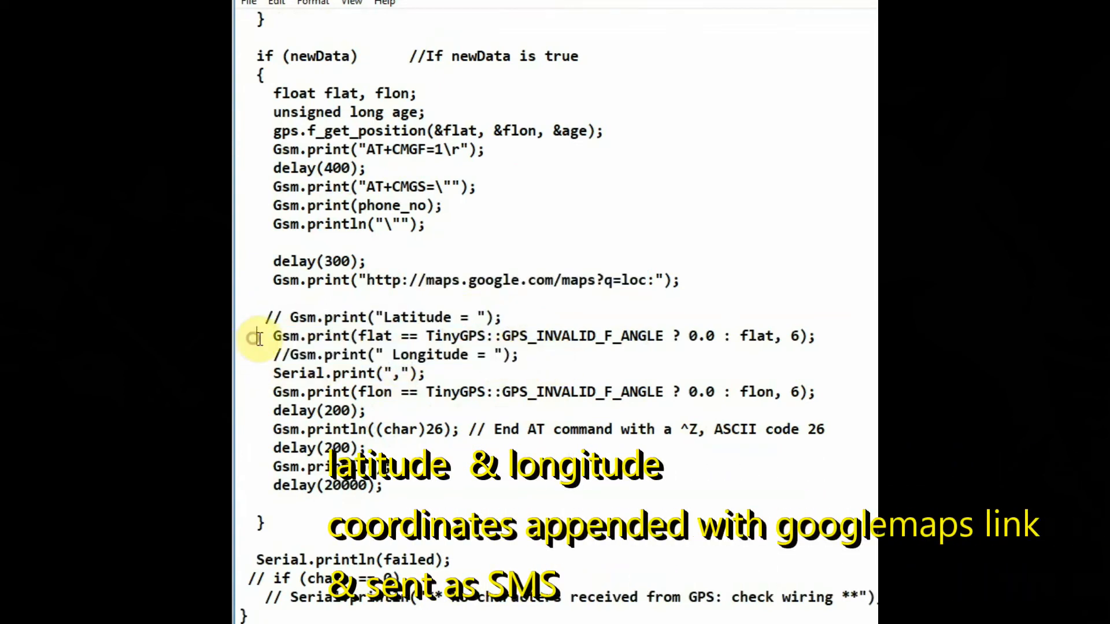
double_click(374, 335)
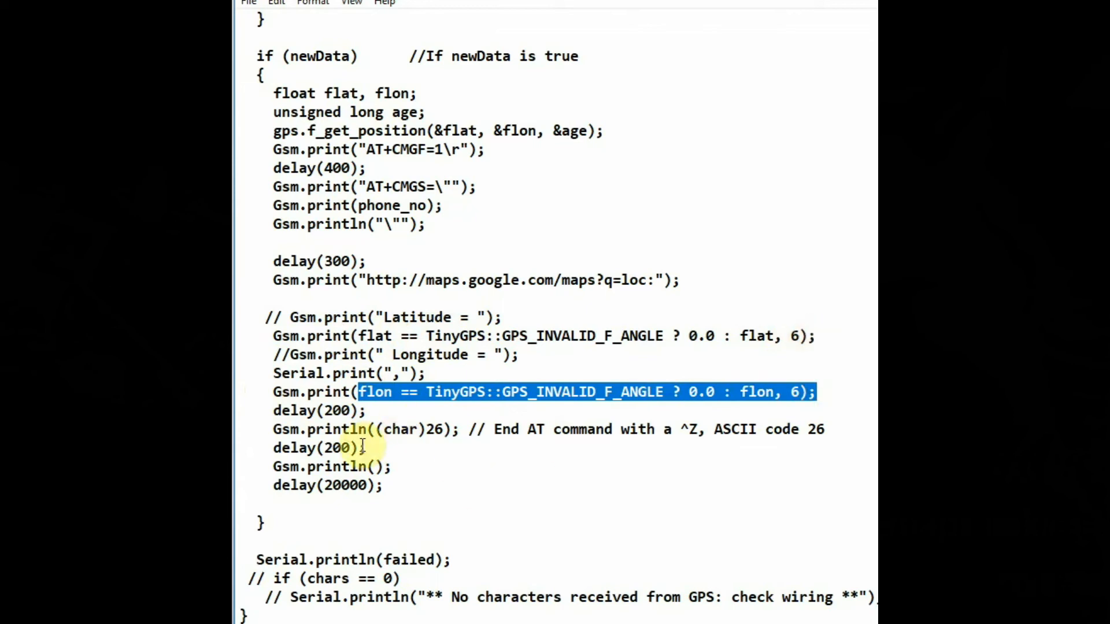
double_click(409, 429)
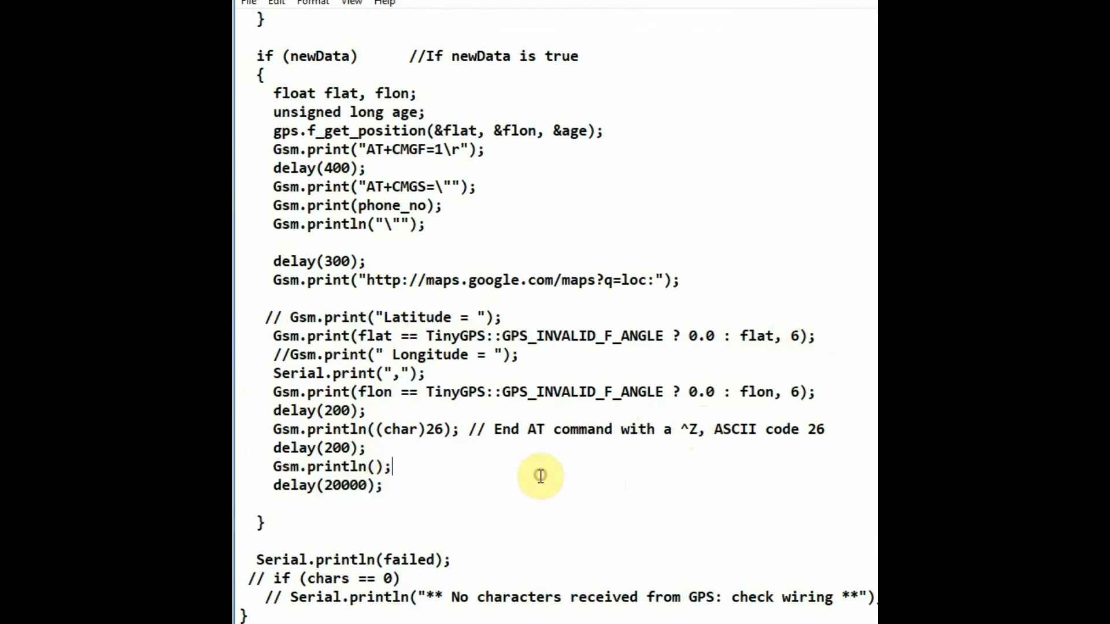
mouse_move(860, 7)
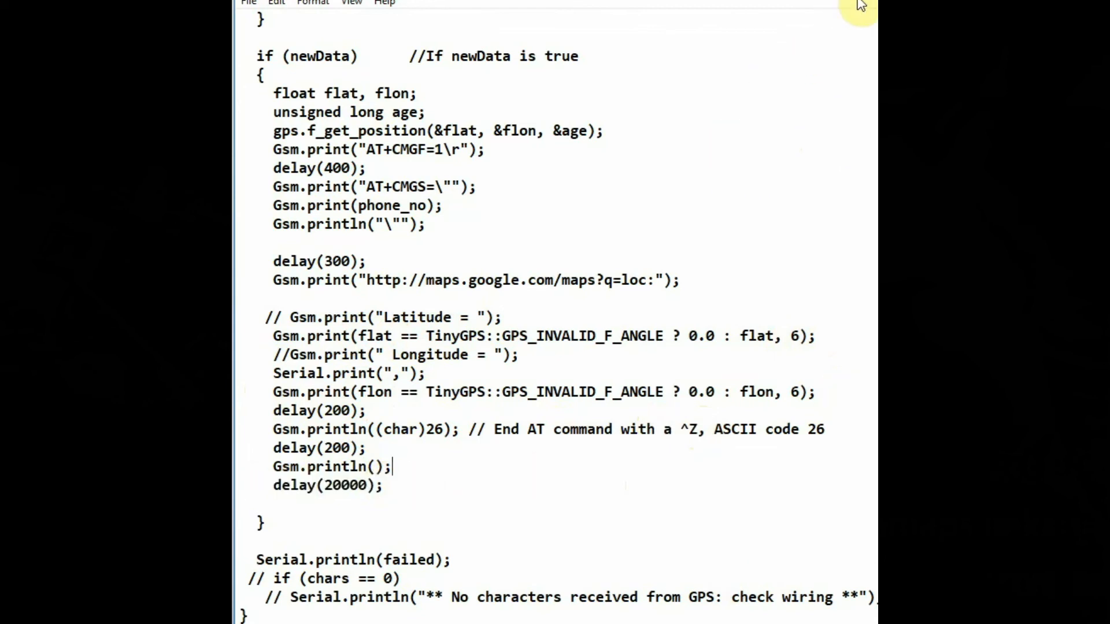